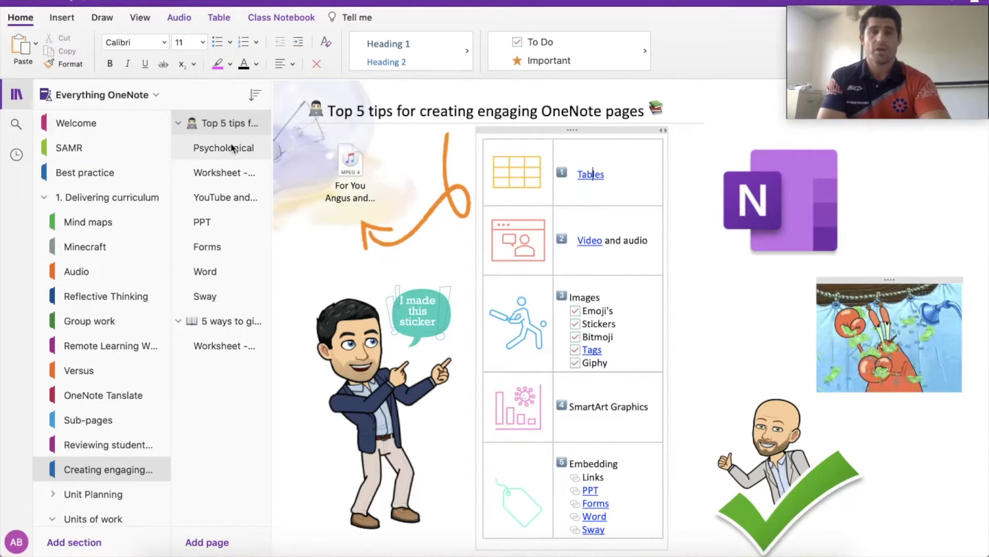
Step: Open the Psychological page and scroll through its perception, motives, attitudes, personality and learning sections, then back up
left_click(223, 148)
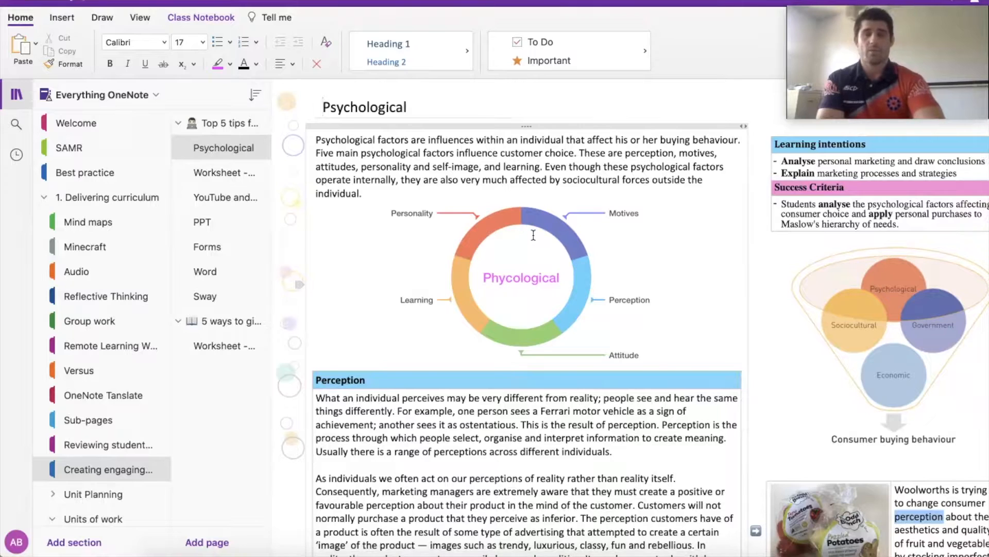
mouse_move(544, 312)
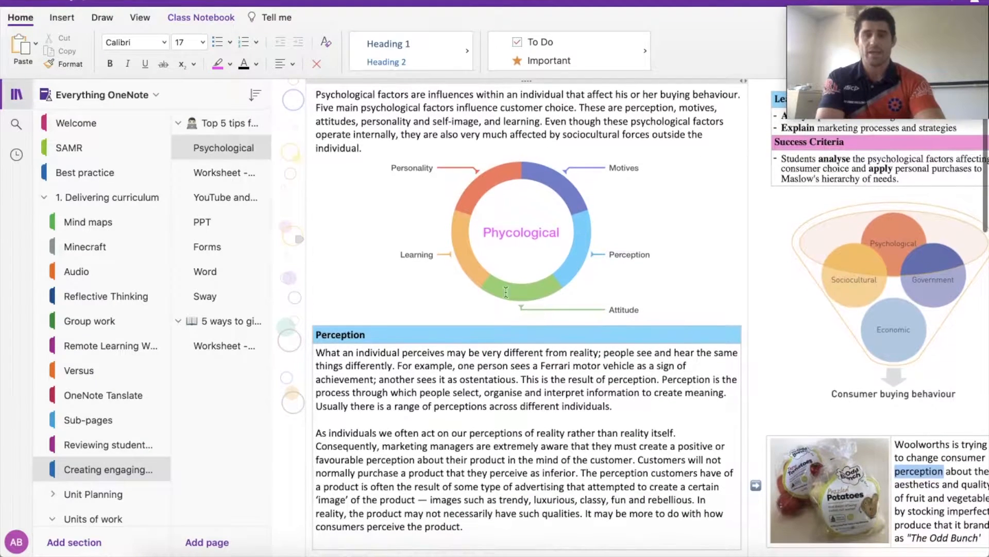
scroll("down", 3)
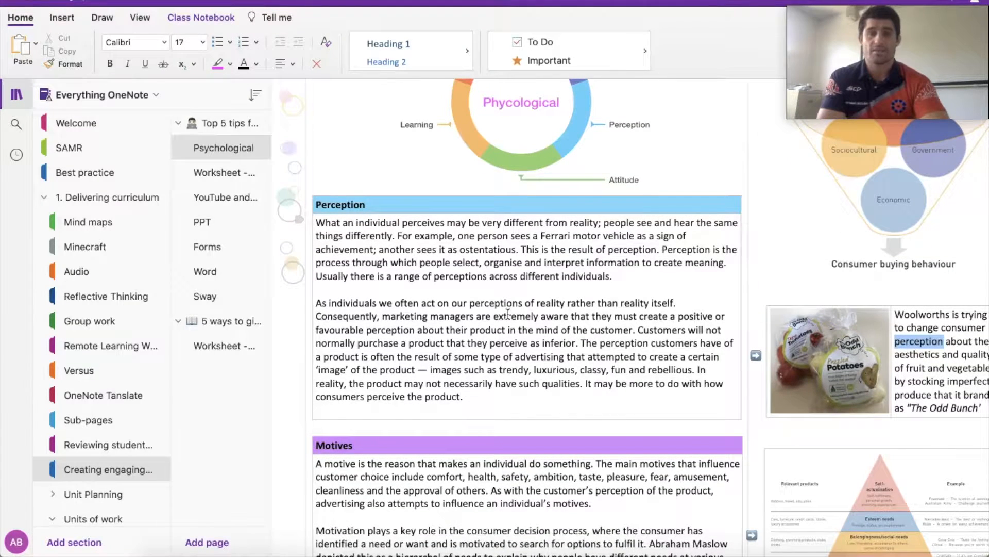
scroll("down", 3)
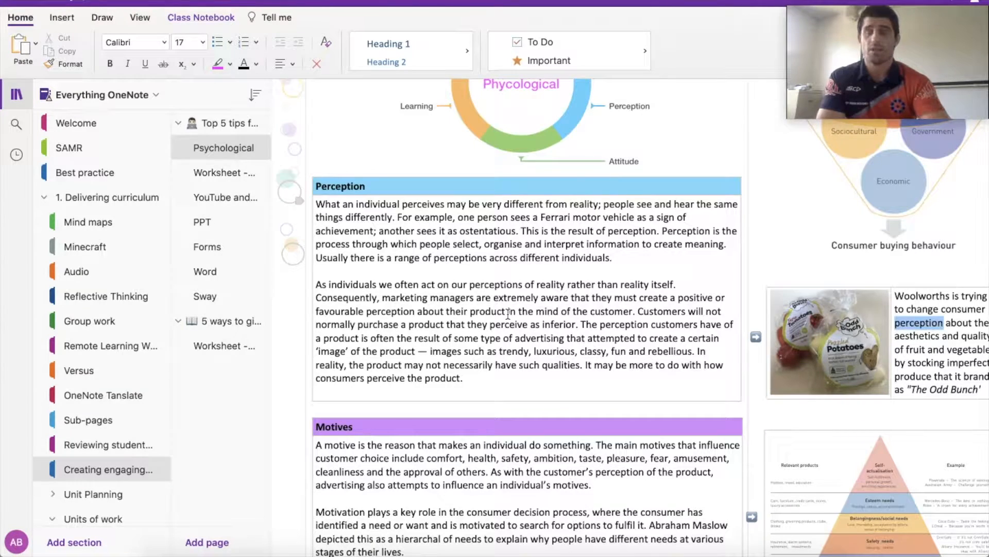
scroll("down", 3)
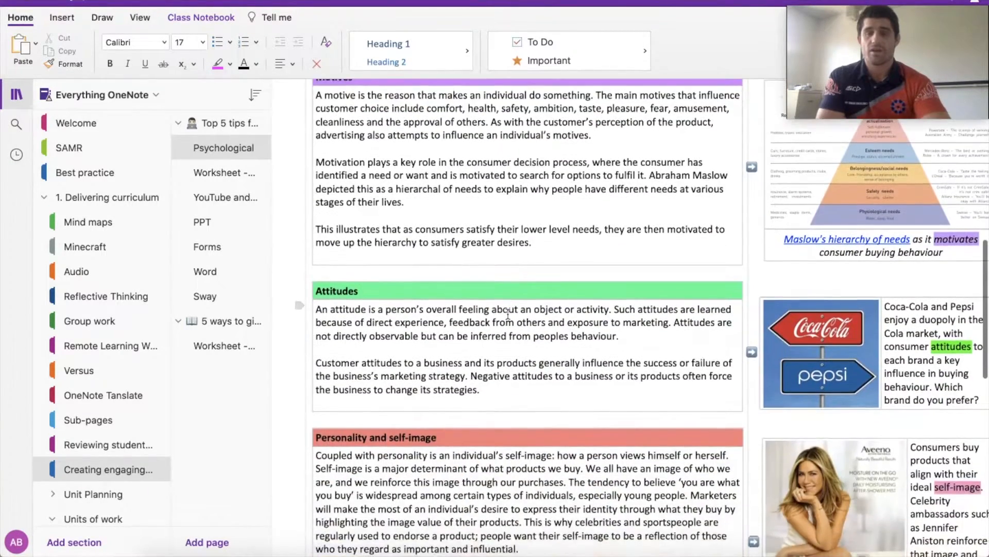
scroll("down", 3)
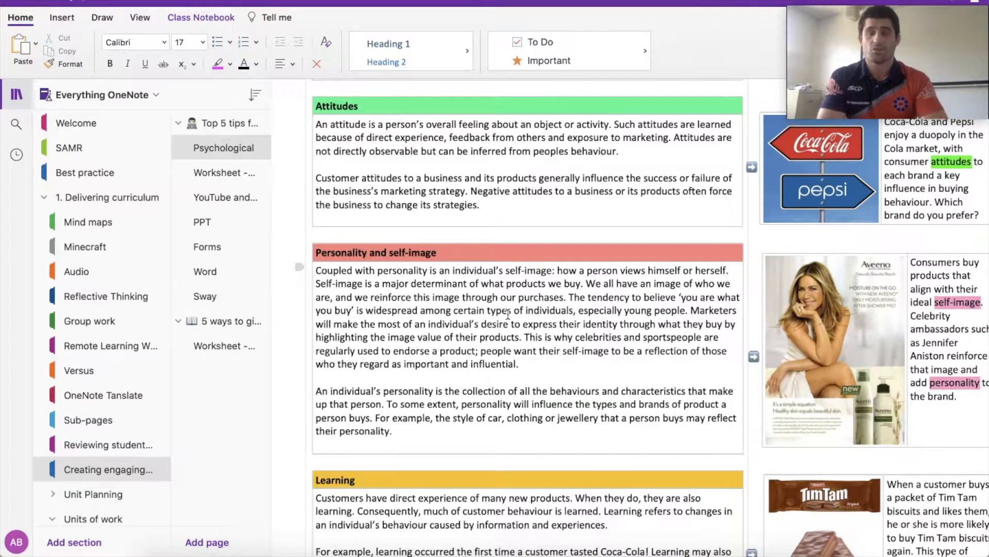
scroll("down", 3)
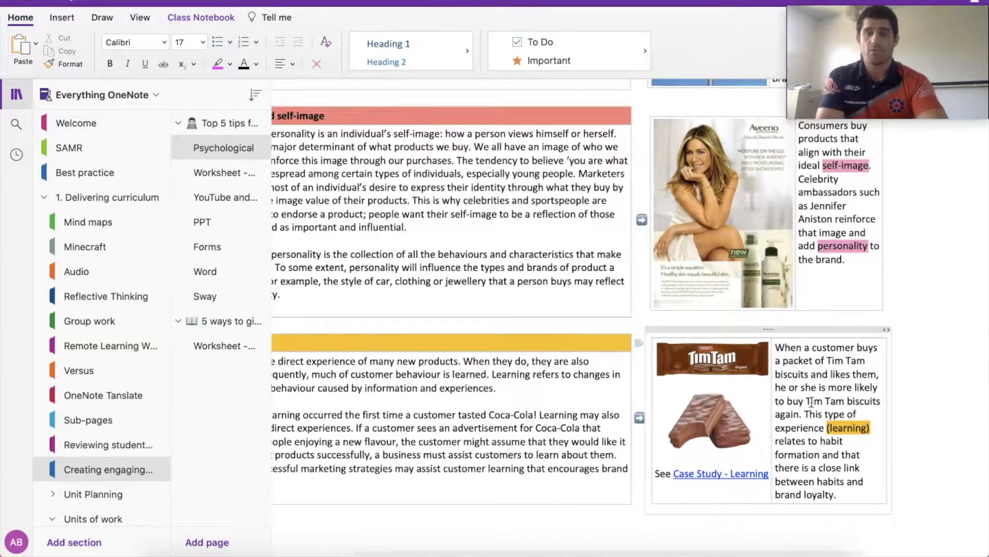
scroll("down", 3)
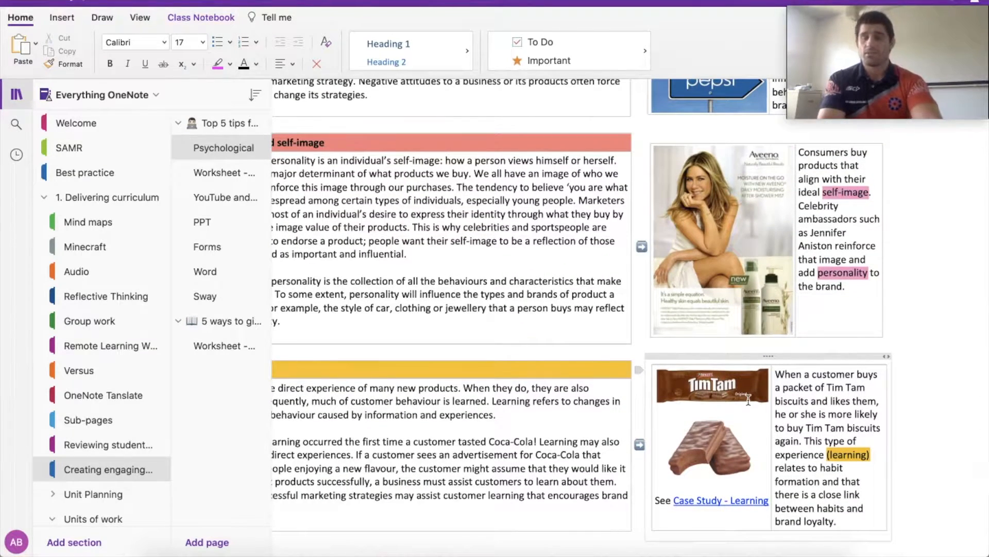
scroll("up", 3)
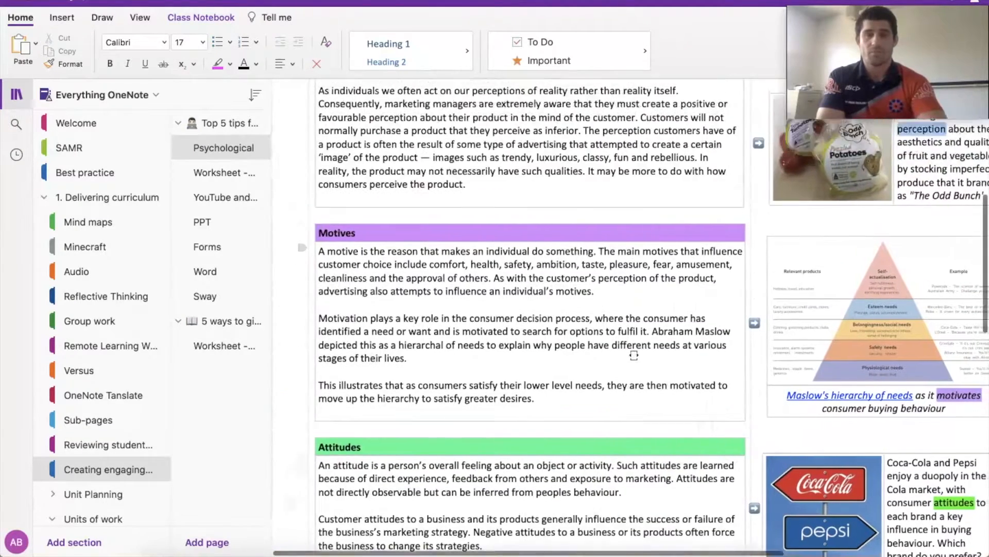
scroll("up", 3)
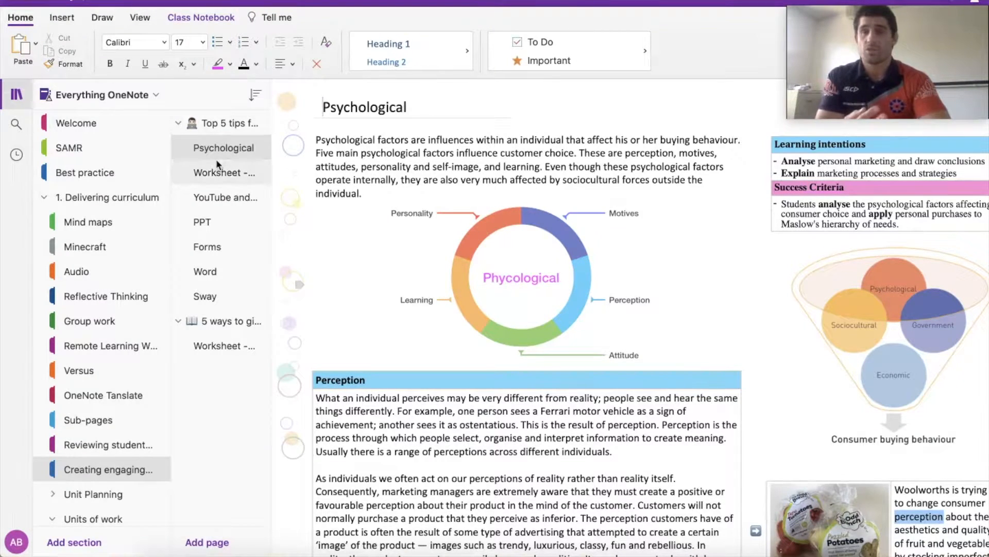
Step: Go back to the Top 5 tips page and play the embedded For You (Angus and Julia Stone) m4a clip
left_click(229, 122)
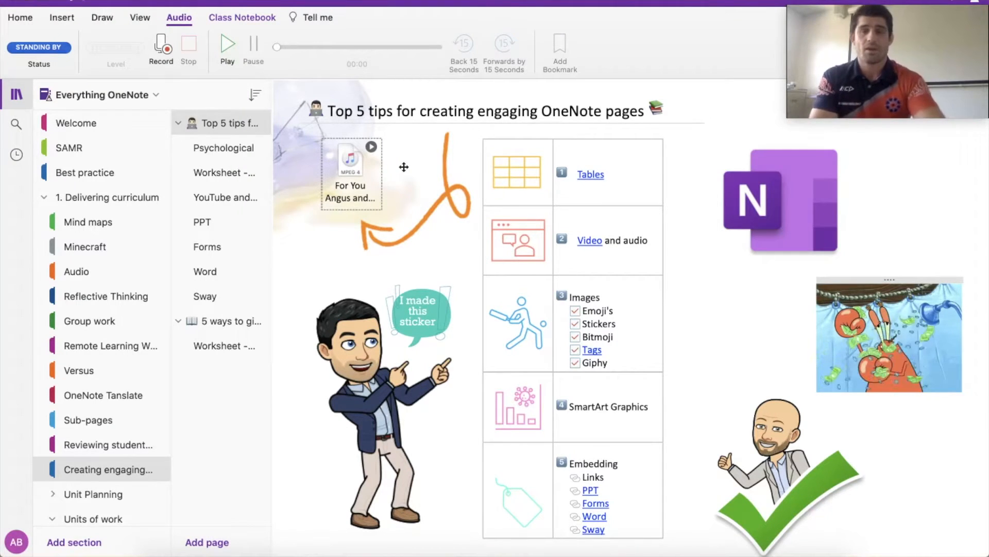
mouse_move(372, 146)
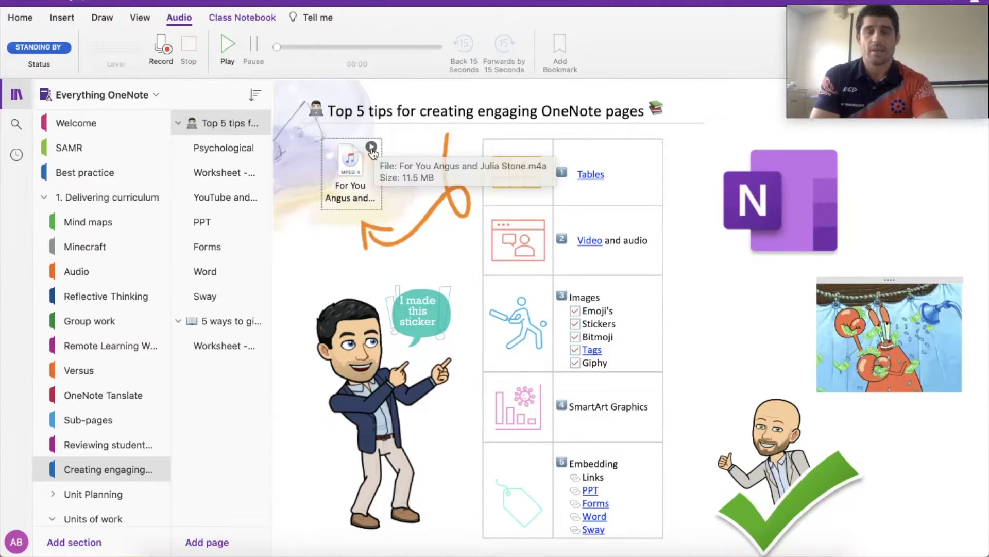
left_click(226, 45)
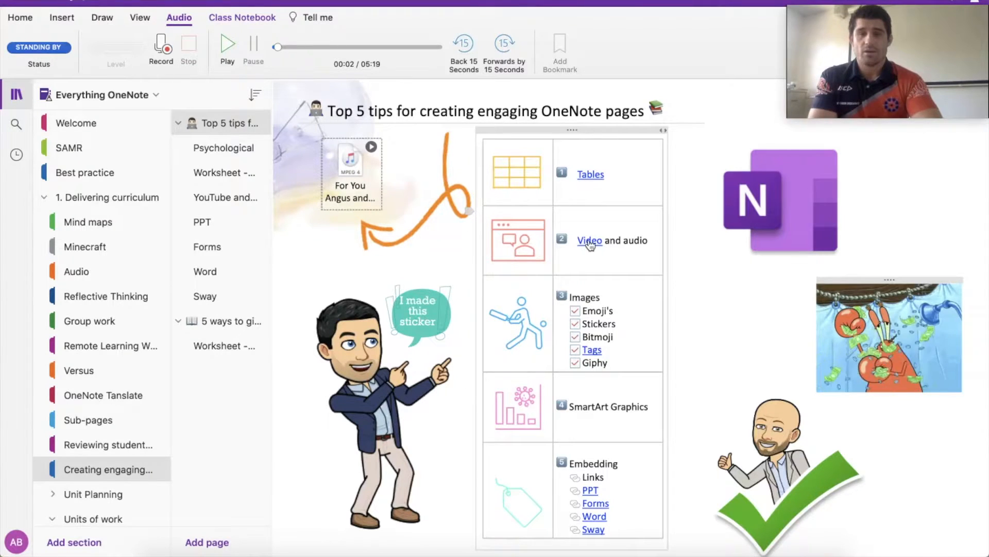
Step: Follow the Video link, start and pause the embedded PowerPoint tutorial video, and dismiss More videos
left_click(225, 197)
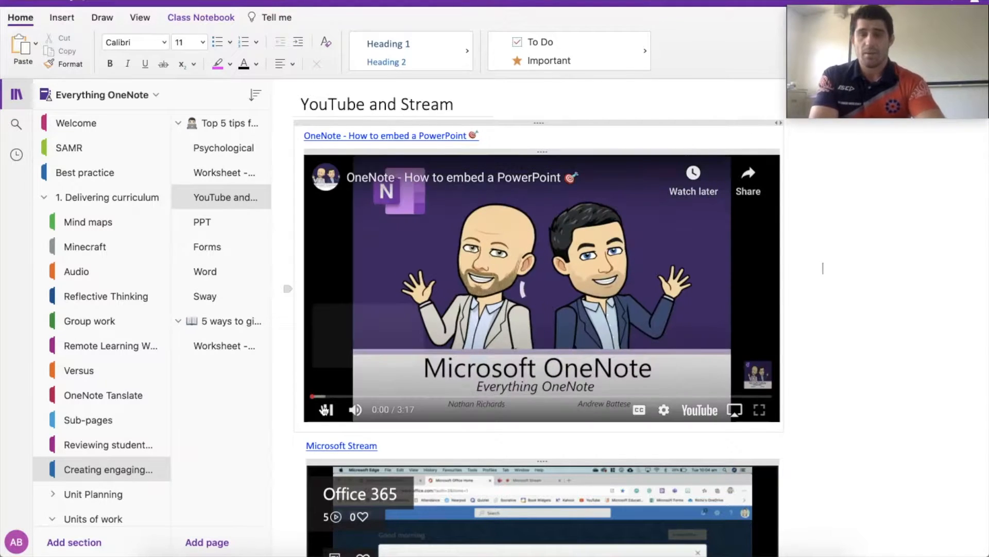
left_click(327, 409)
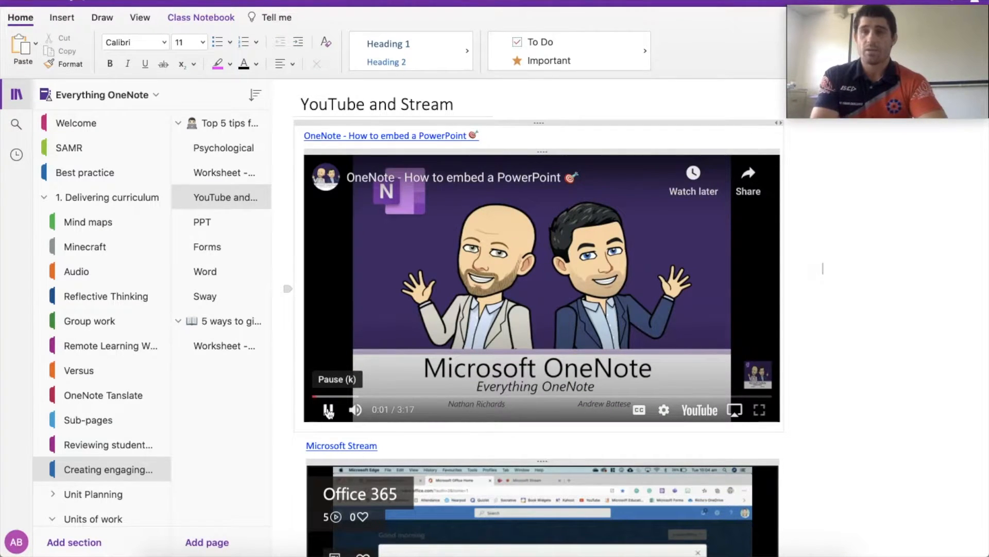
left_click(328, 409)
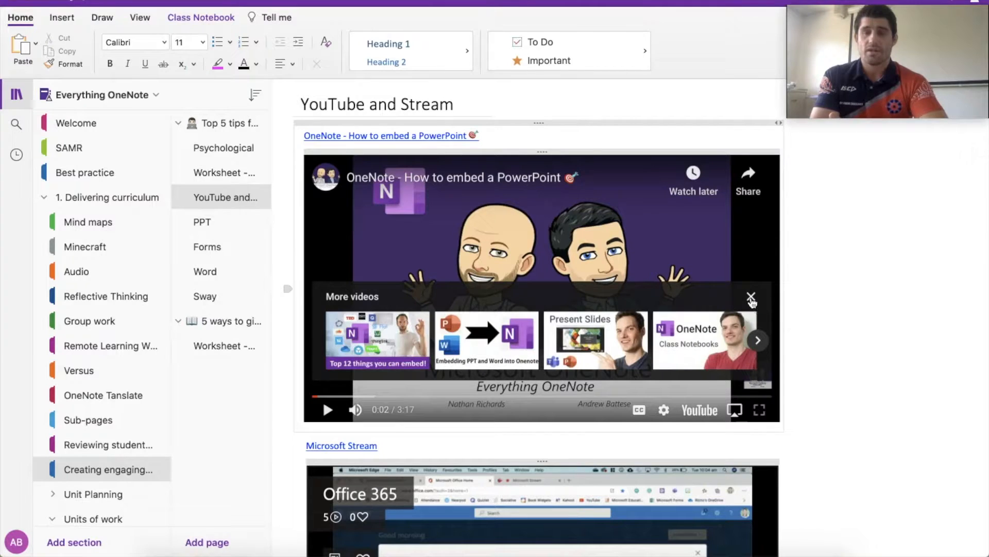
left_click(751, 297)
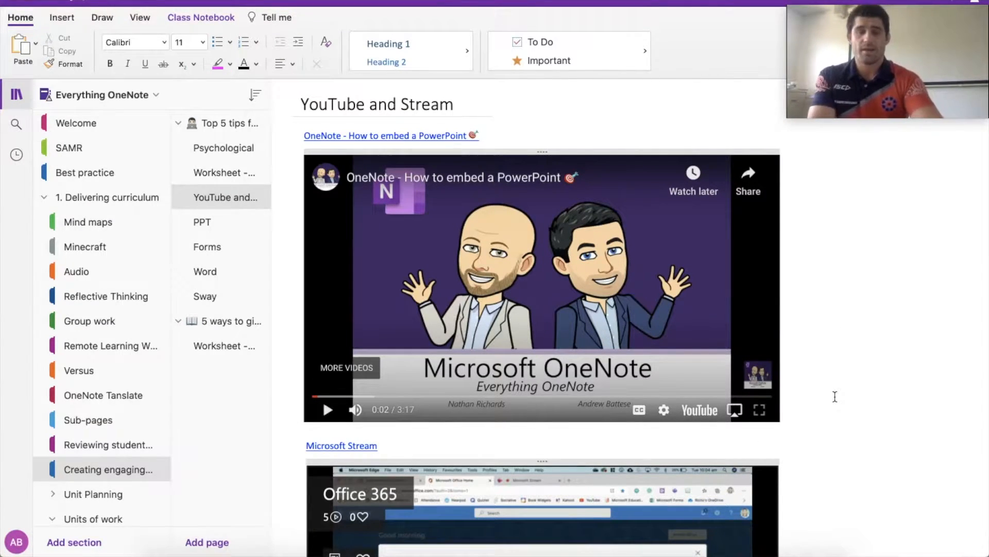
scroll("down", 3)
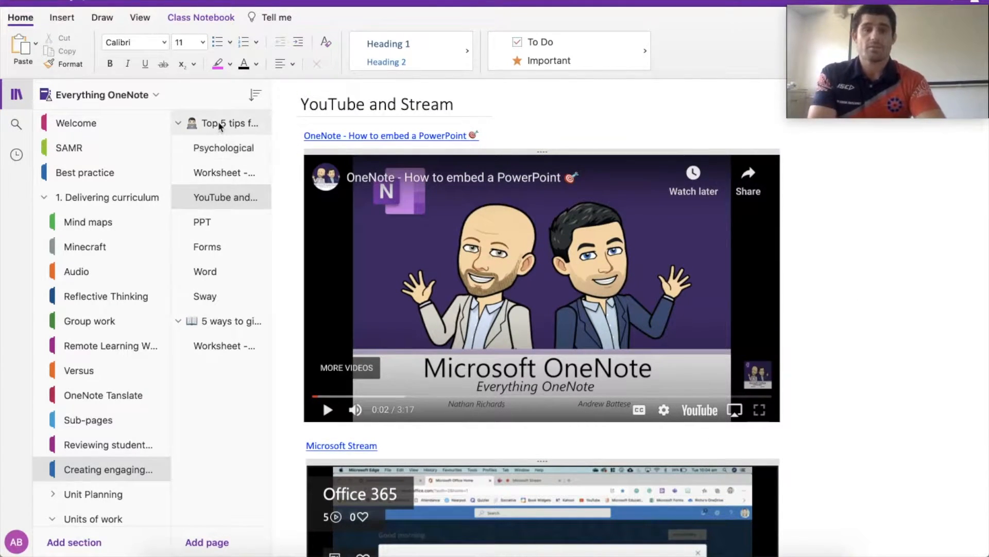
Step: On the Top 5 tips page, set the OneNote logo picture as the page background via its context menu
left_click(223, 122)
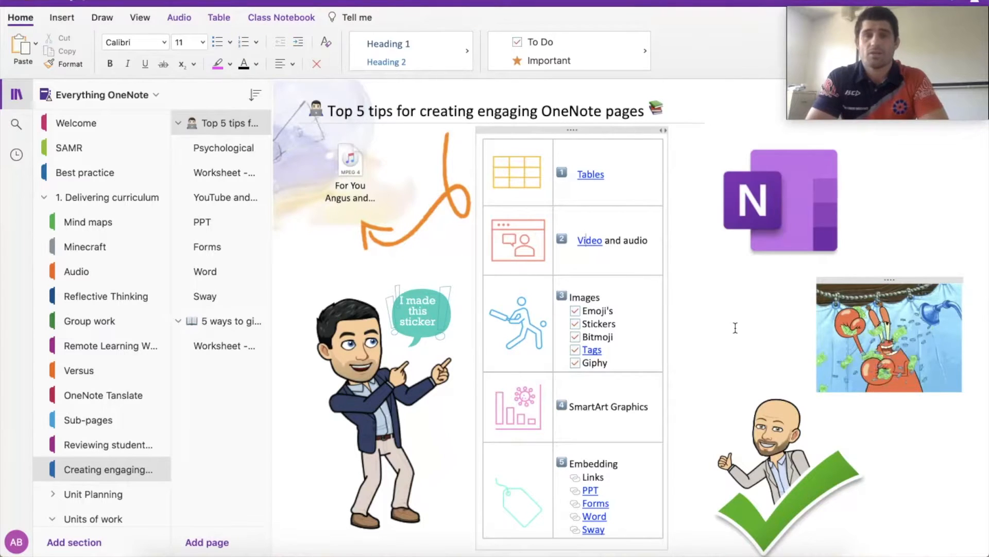
left_click(61, 17)
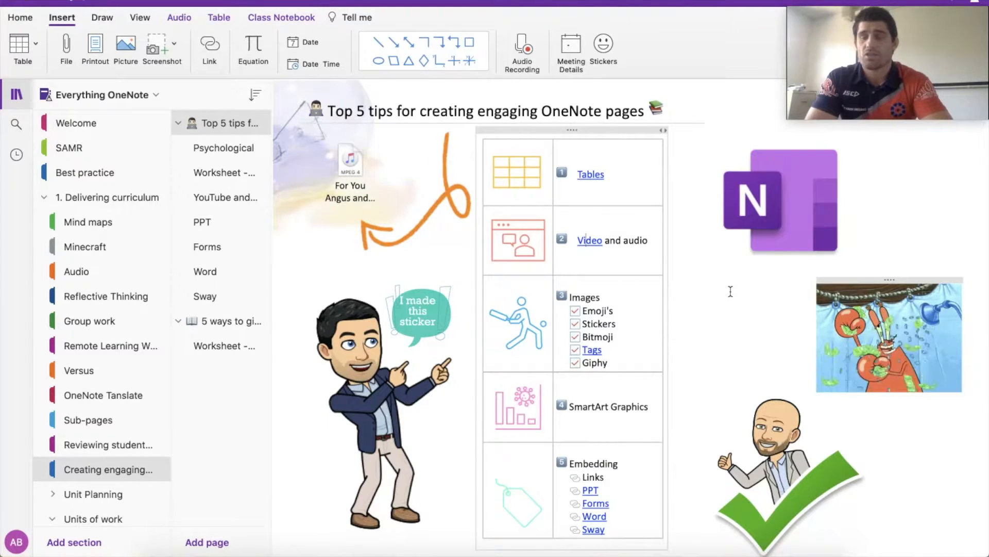
left_click(780, 199)
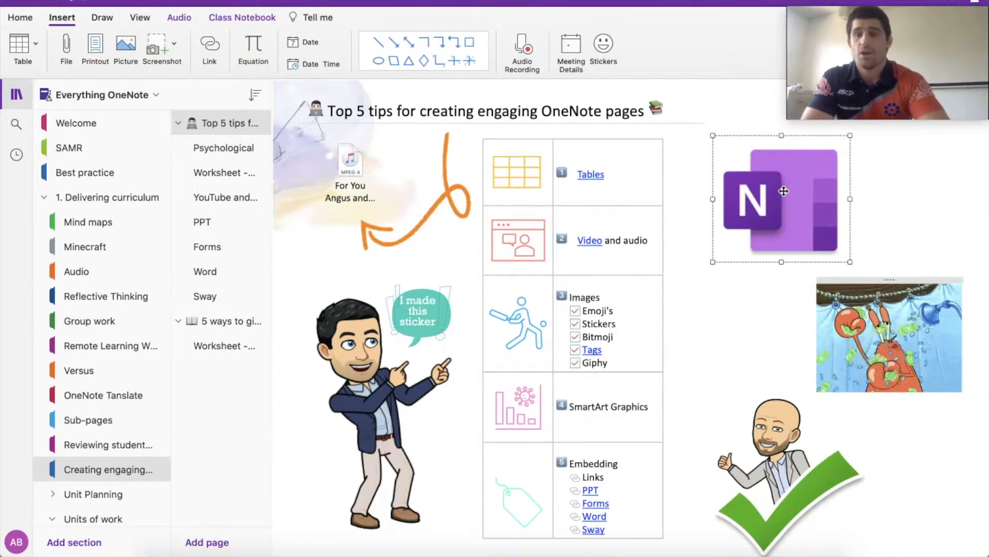
right_click(782, 193)
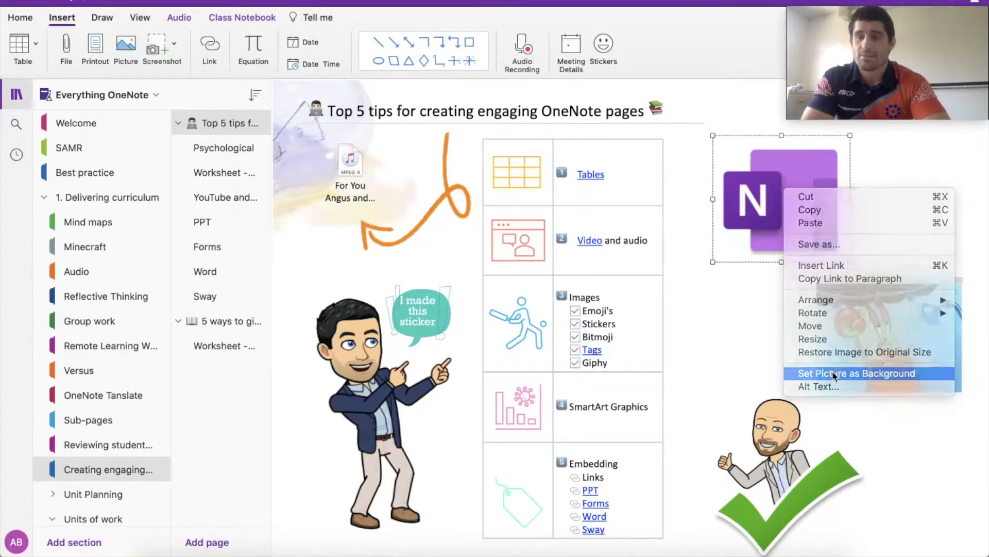
left_click(856, 373)
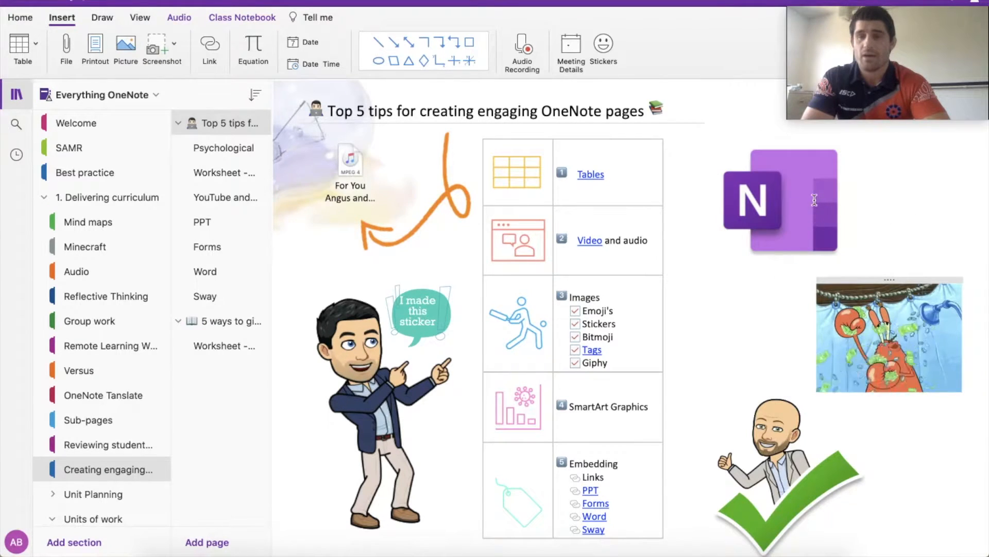
mouse_move(802, 176)
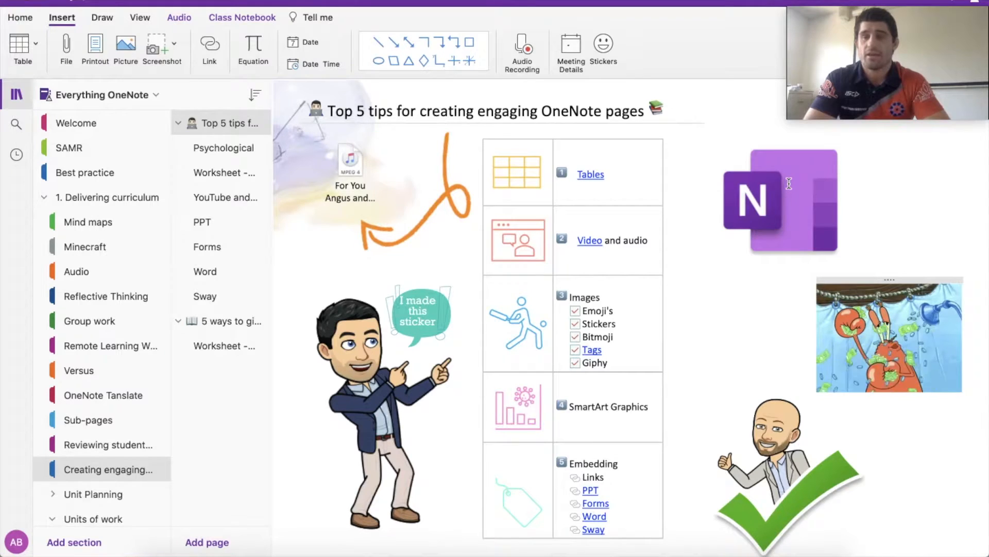
right_click(779, 199)
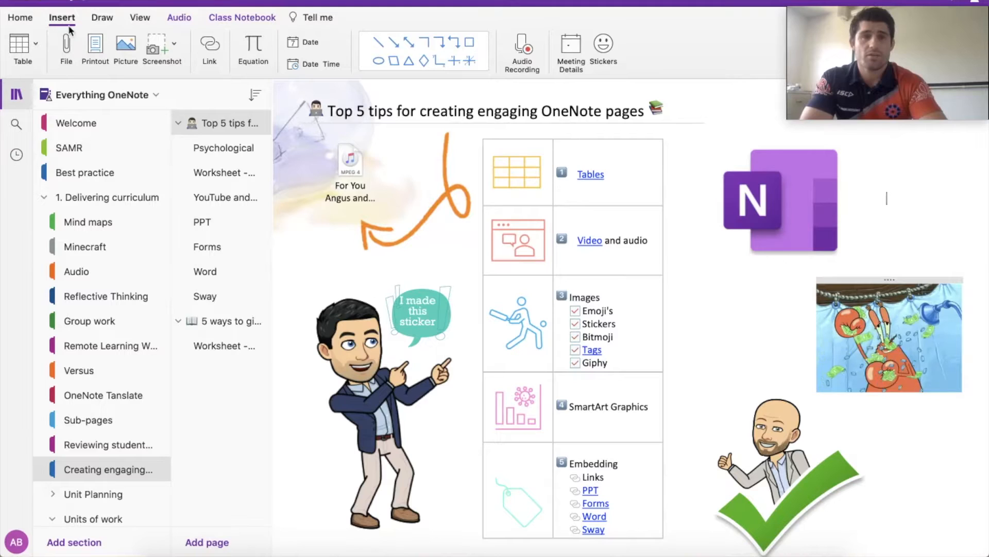
Step: Preview the Nice Work! sticker from the Stickers pane, then cancel without inserting it
left_click(602, 50)
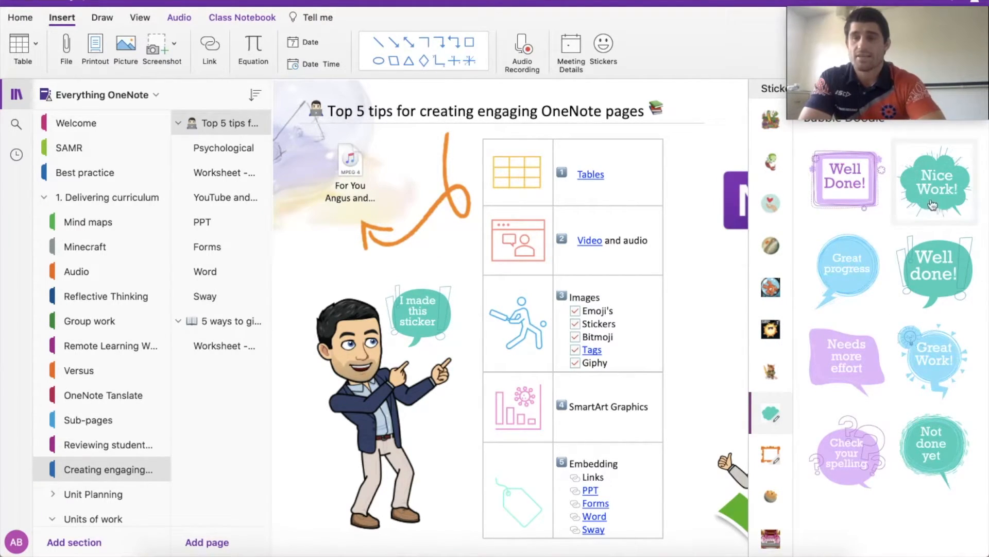
left_click(935, 181)
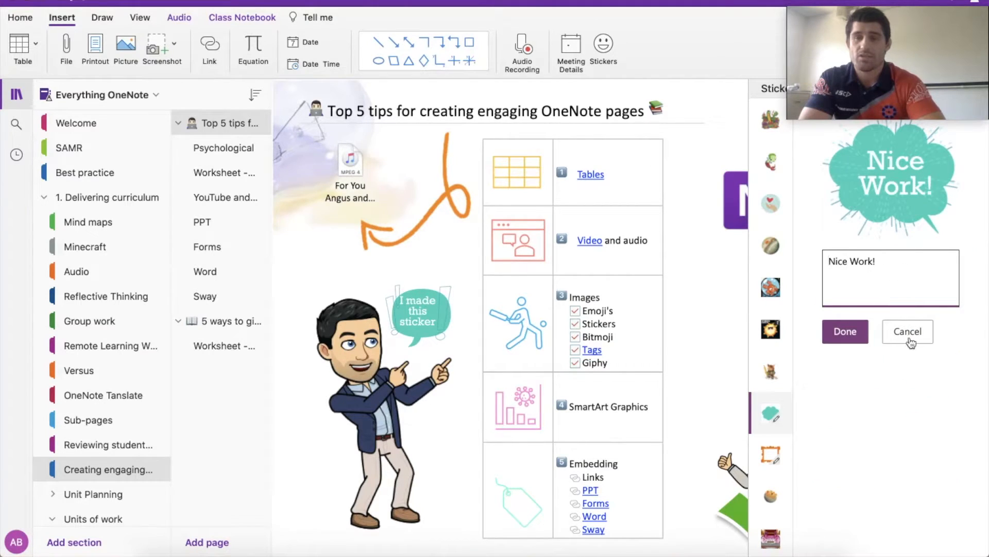
left_click(907, 331)
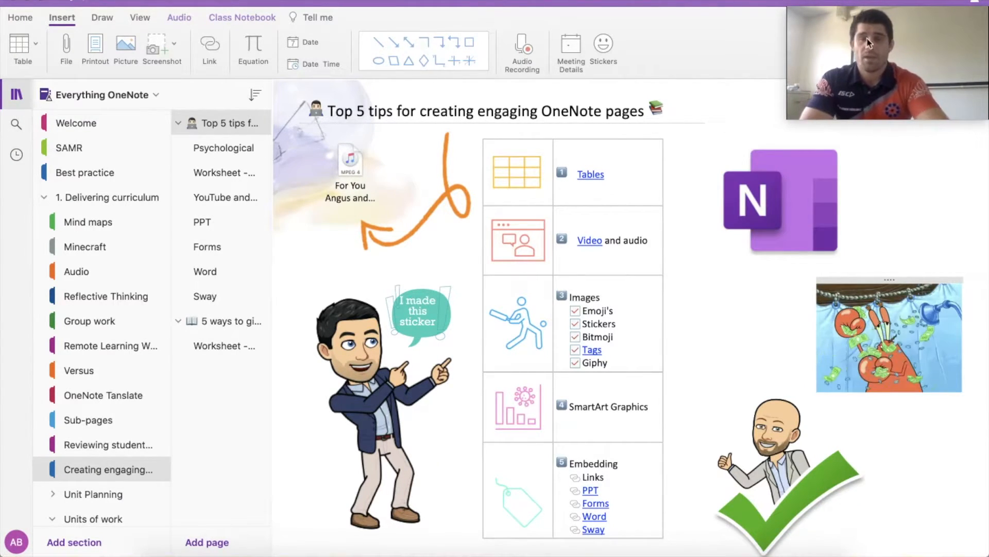
mouse_move(712, 398)
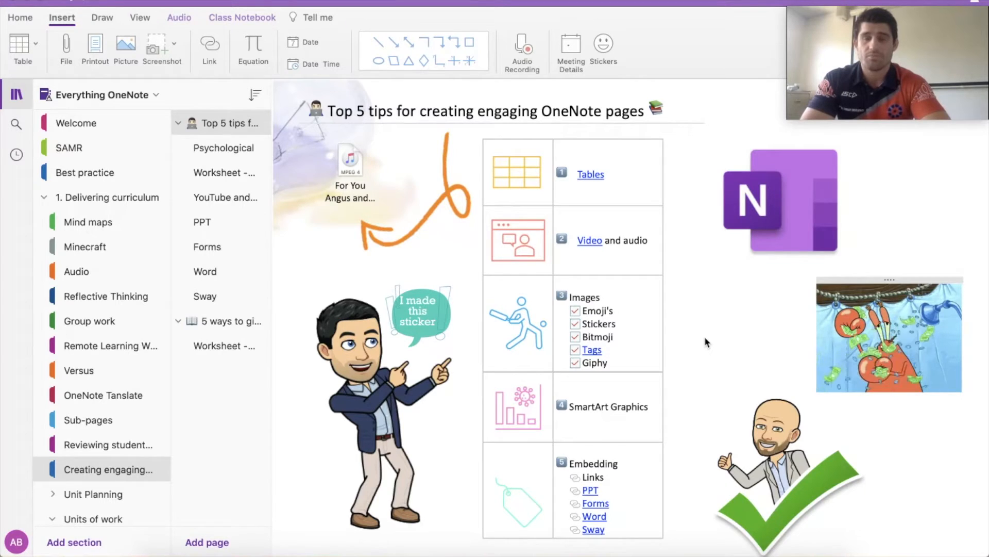
left_click(19, 18)
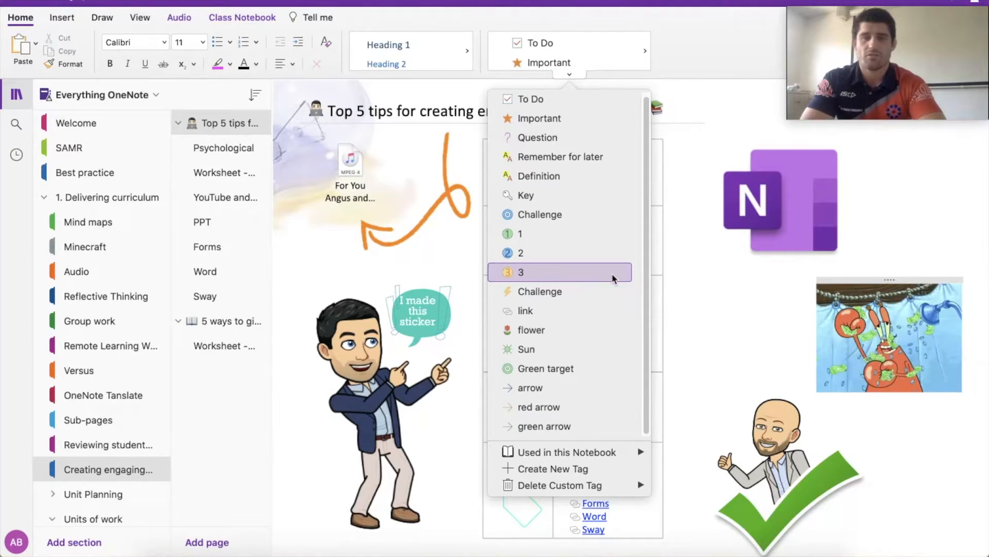
mouse_move(539, 215)
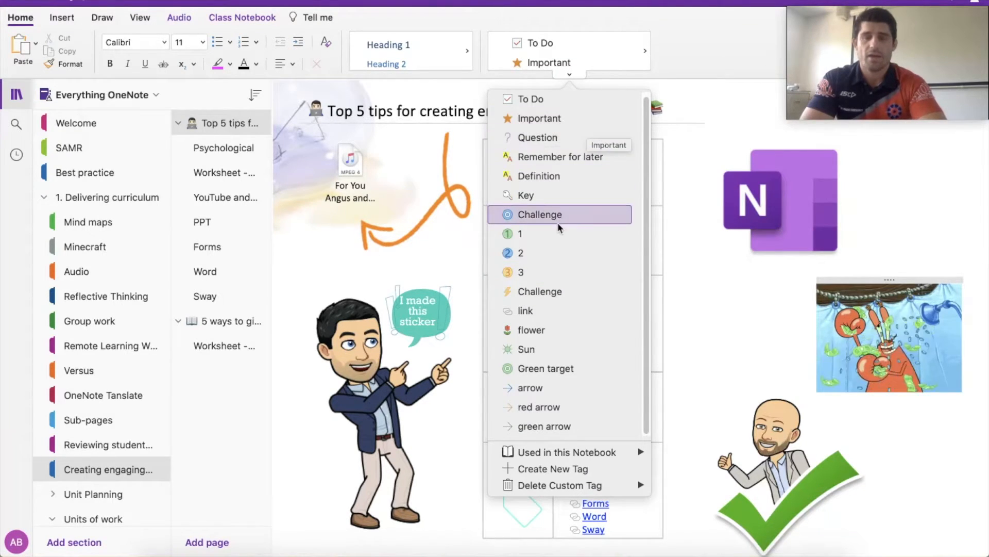
mouse_move(557, 229)
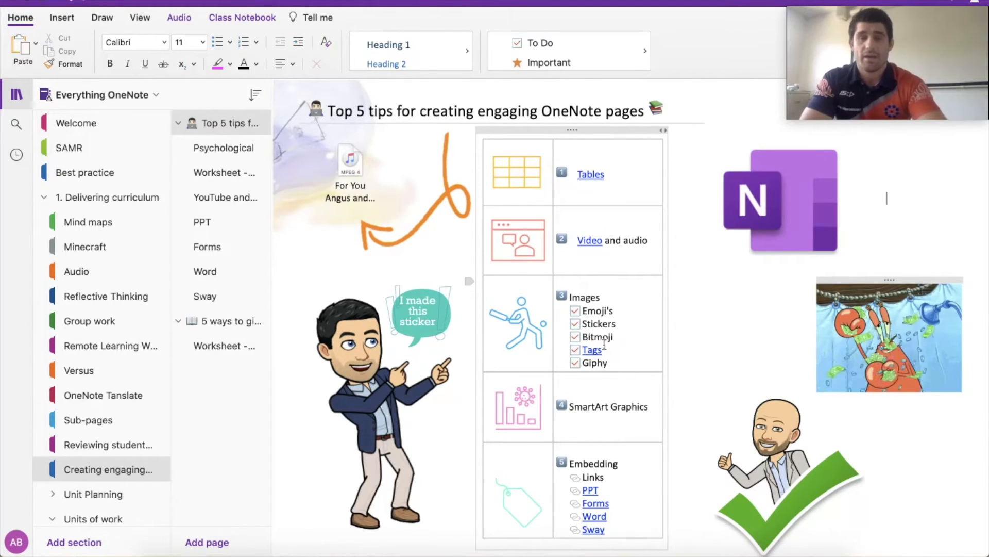
Step: On the Communication Scenarios worksheet, tick the success criteria and Written for Scenario 1, scrolling down to the rubric
left_click(223, 172)
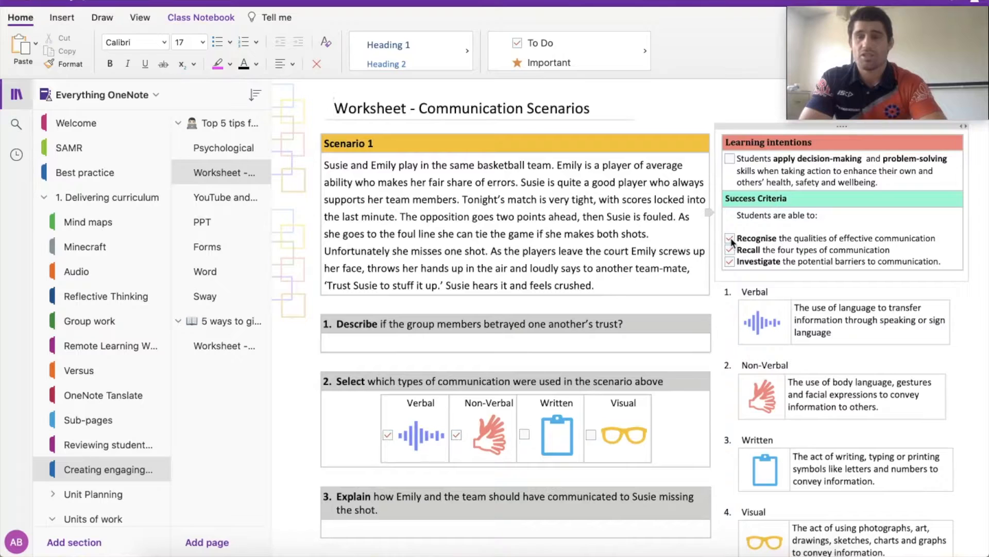
left_click(731, 238)
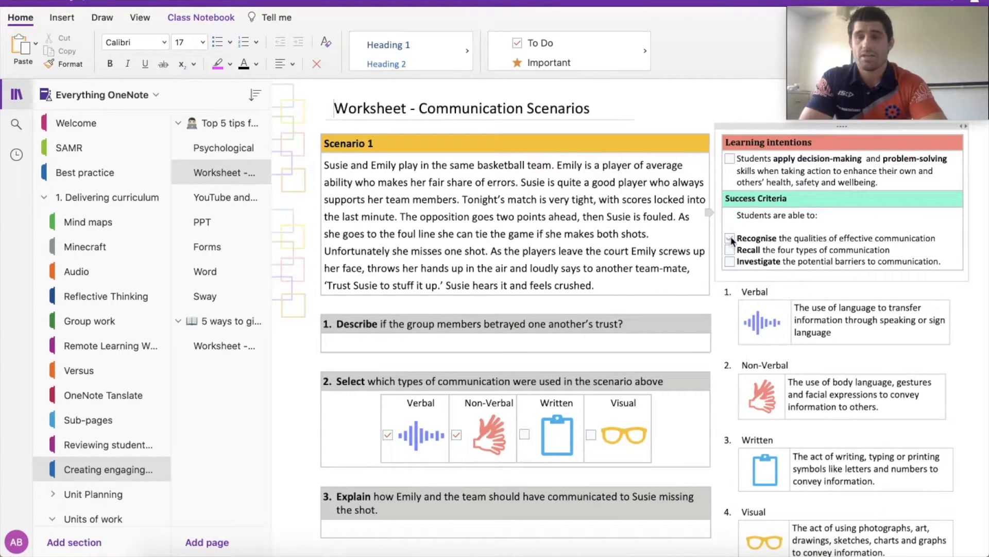
left_click(730, 238)
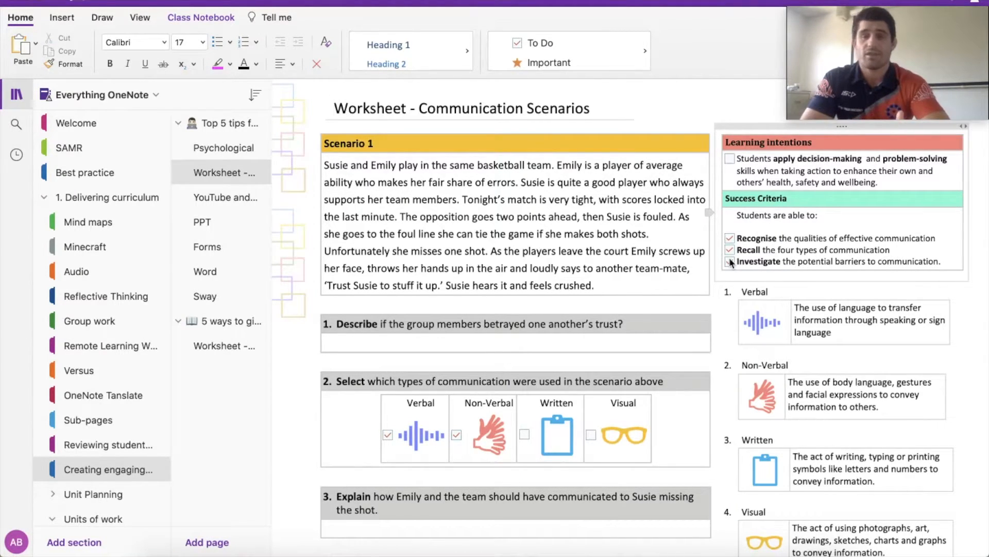
scroll("down", 3)
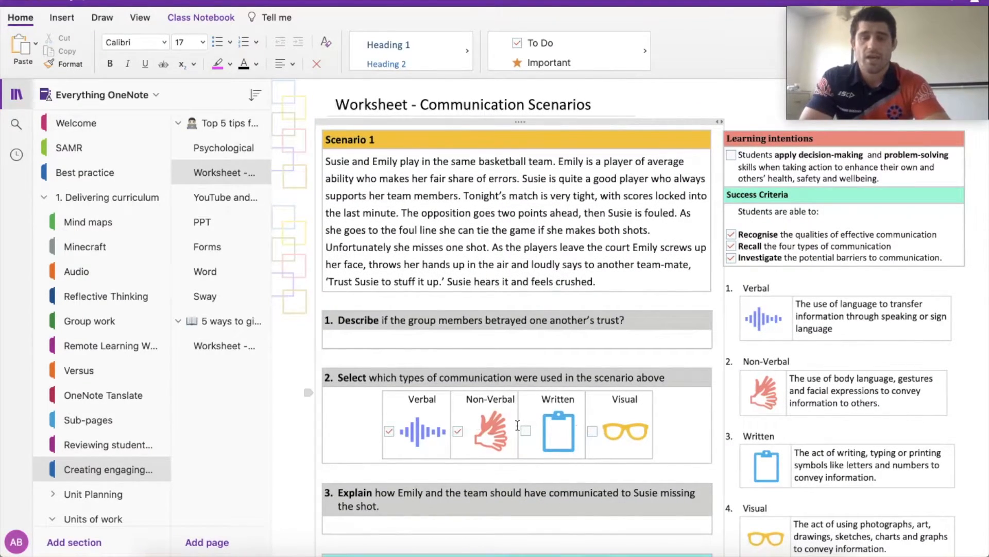
left_click(525, 431)
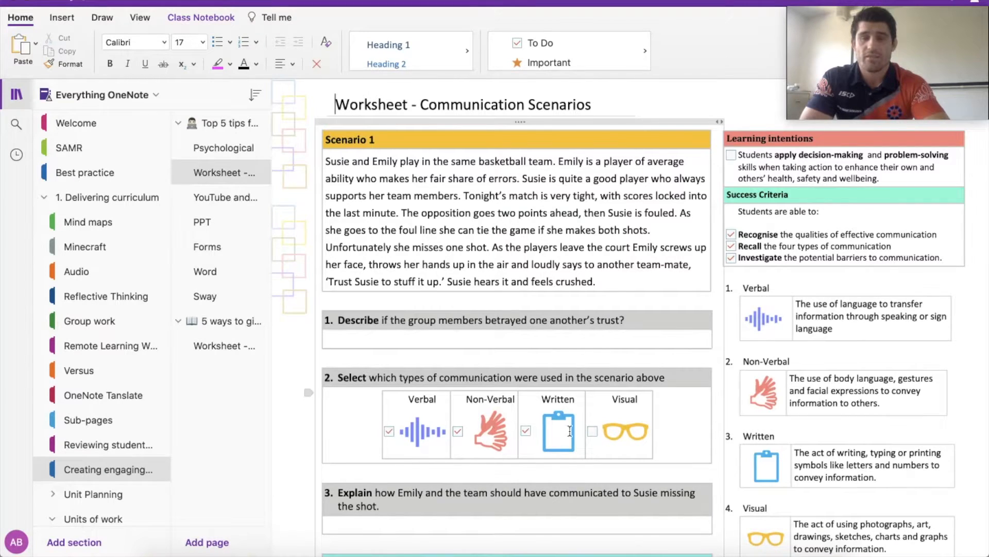
scroll("down", 3)
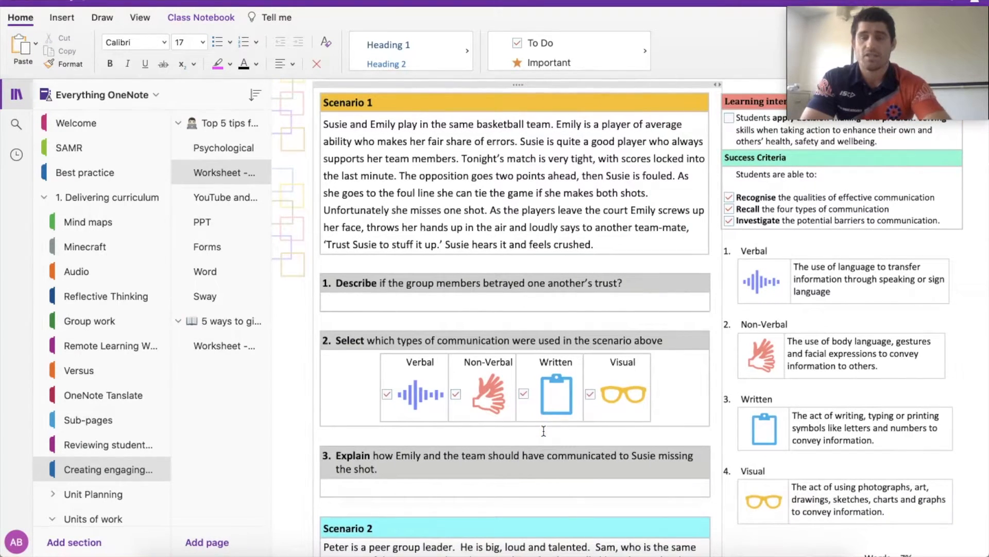
scroll("down", 3)
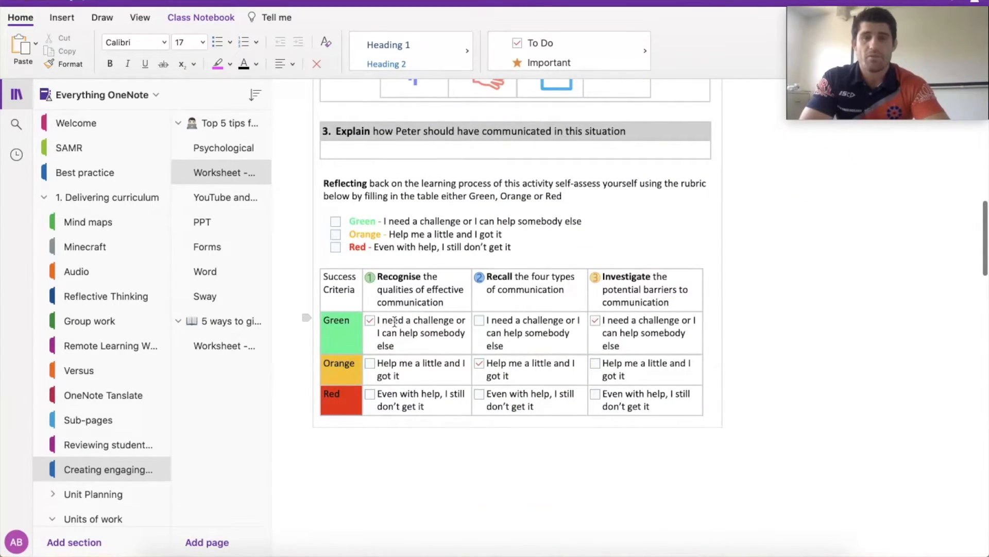
scroll("down", 3)
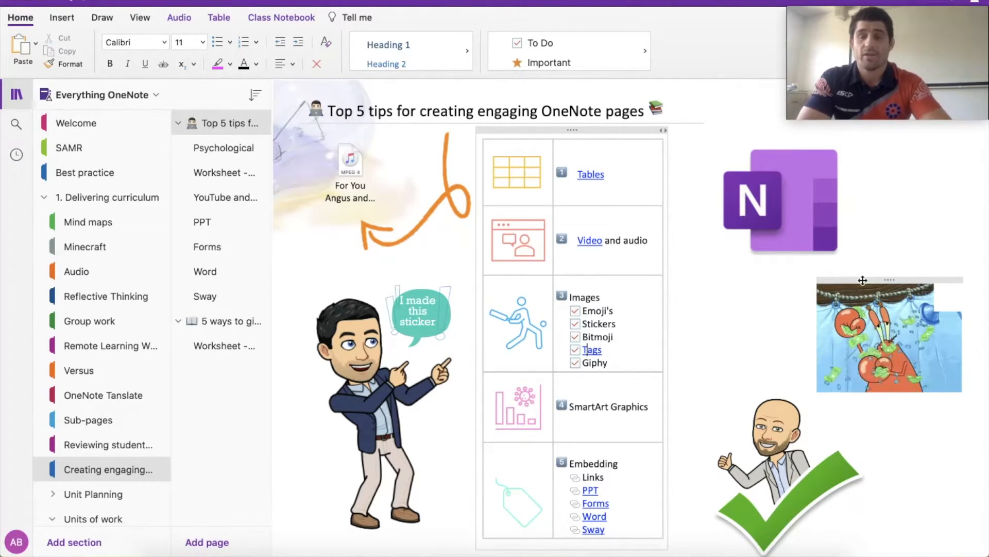
left_click(888, 334)
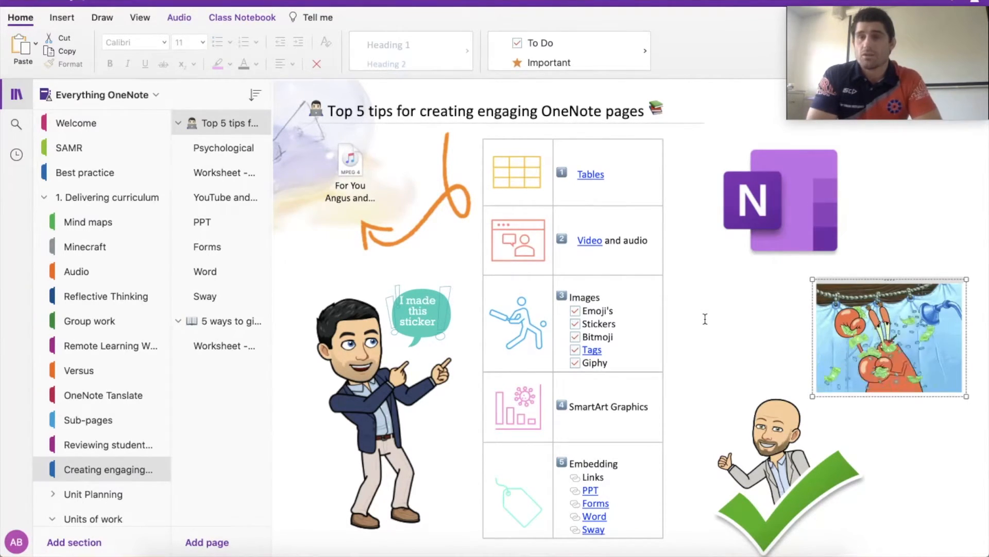
scroll("down", 3)
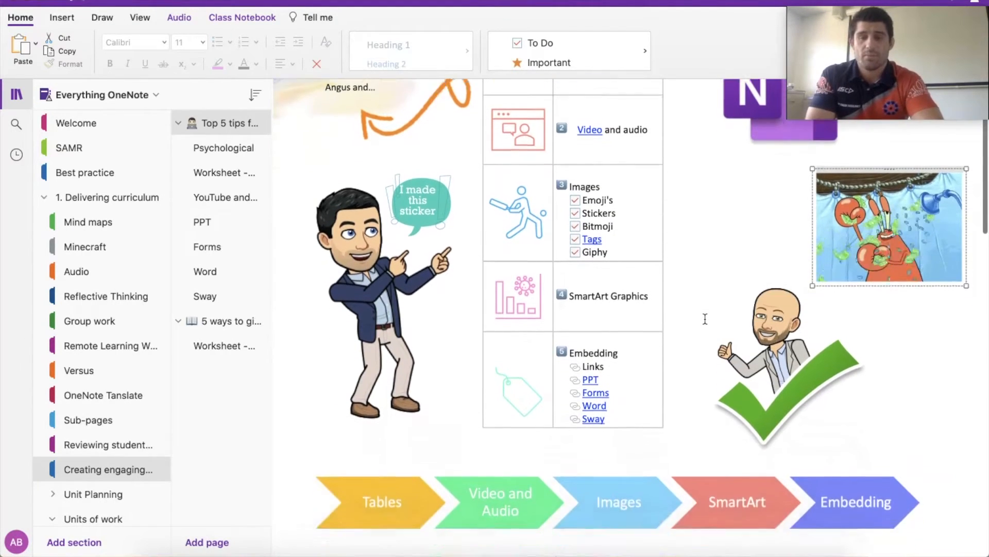
scroll("down", 3)
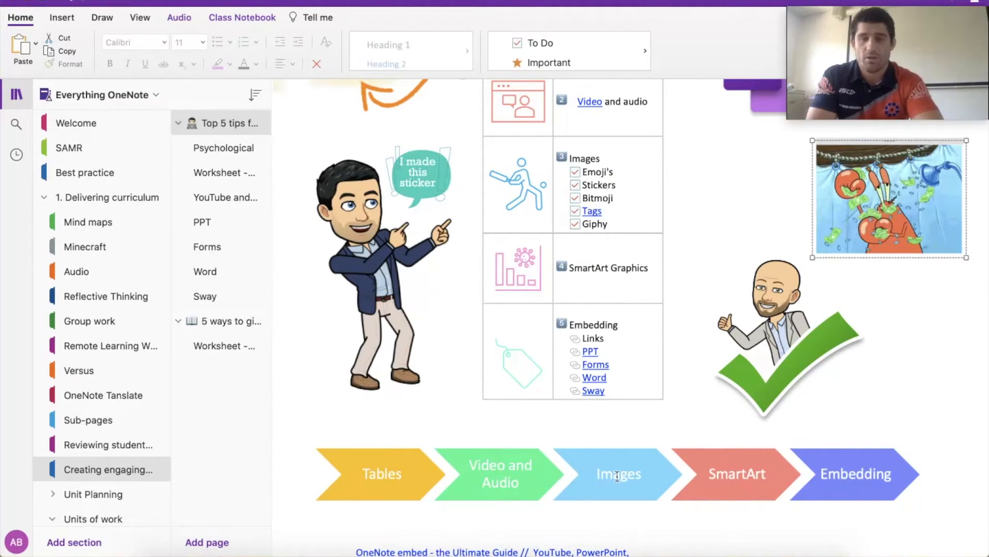
mouse_move(756, 360)
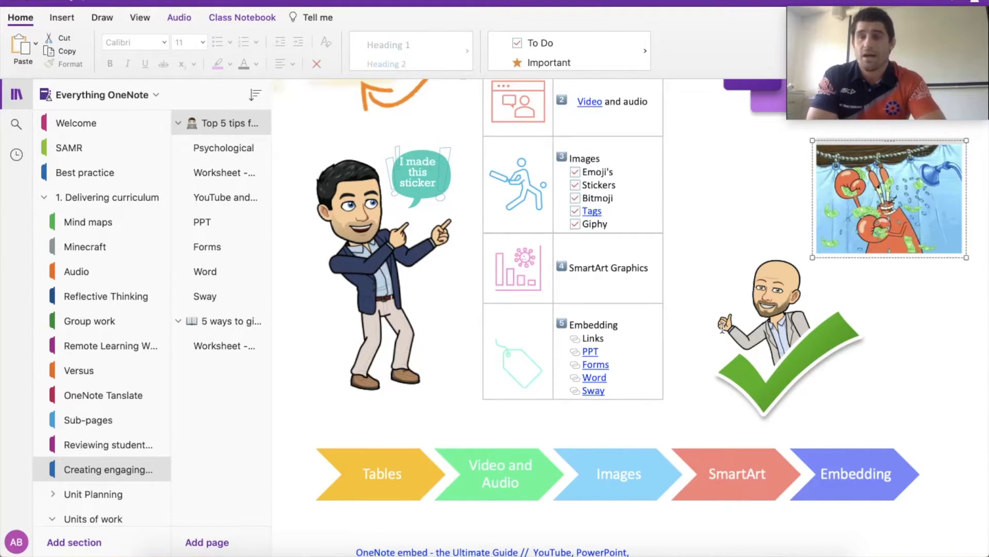
scroll("up", 3)
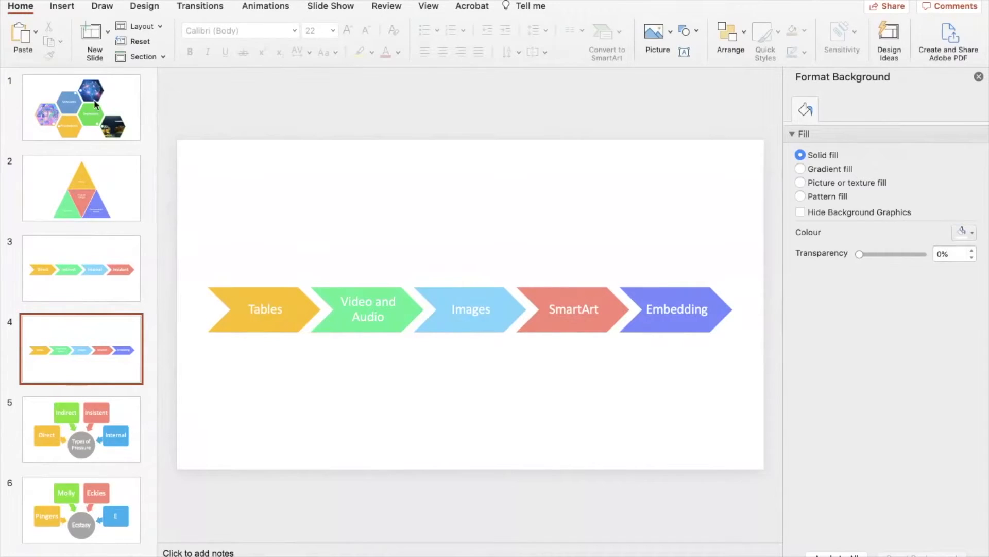
left_click(82, 187)
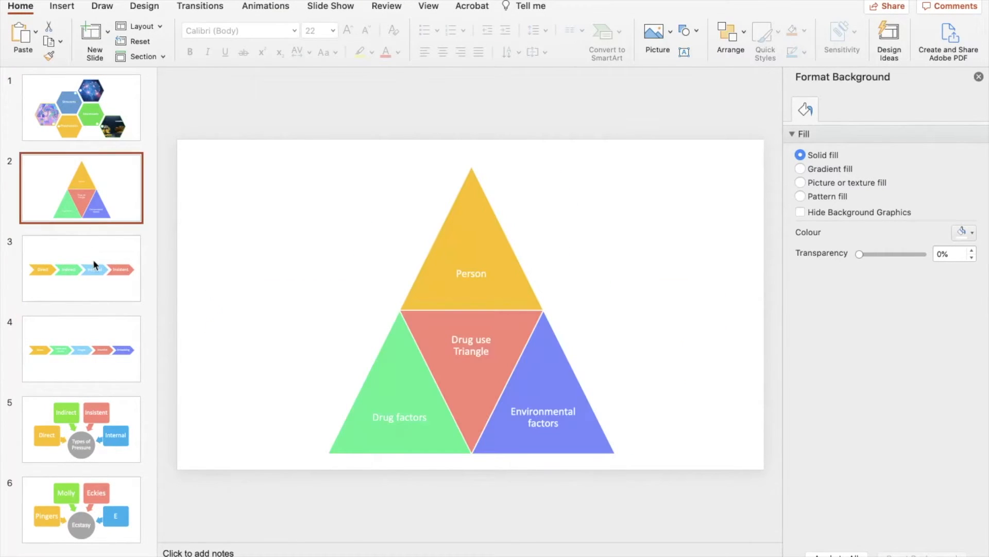
left_click(81, 348)
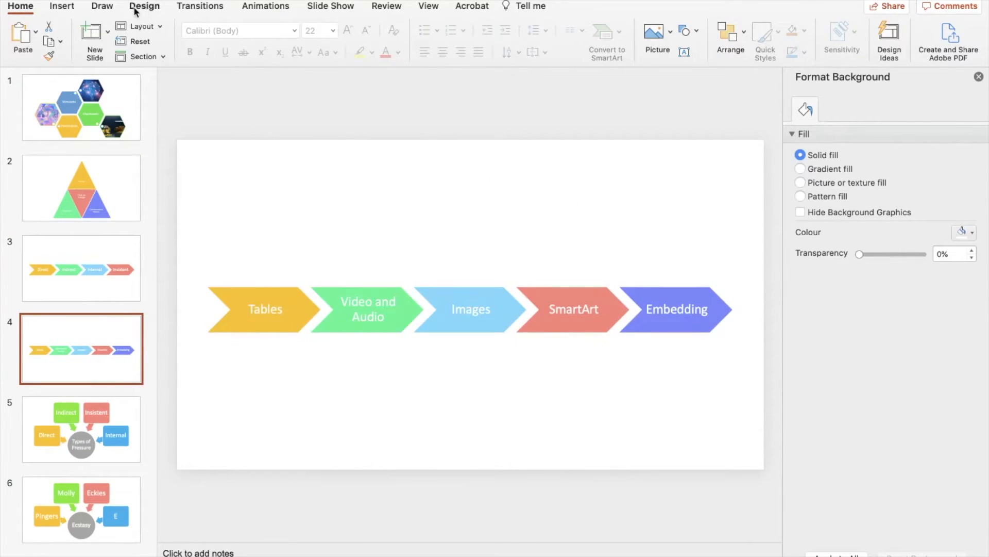
left_click(61, 6)
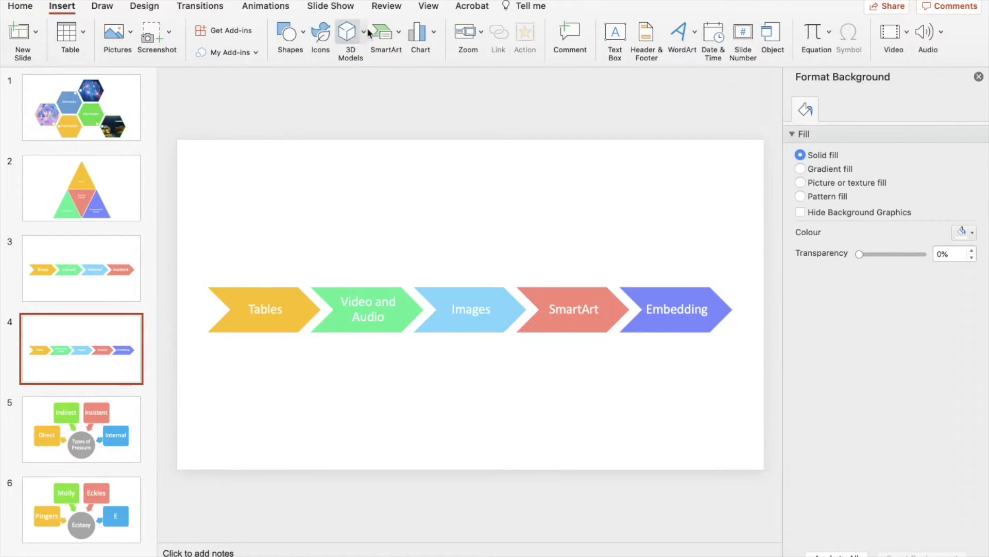
left_click(385, 33)
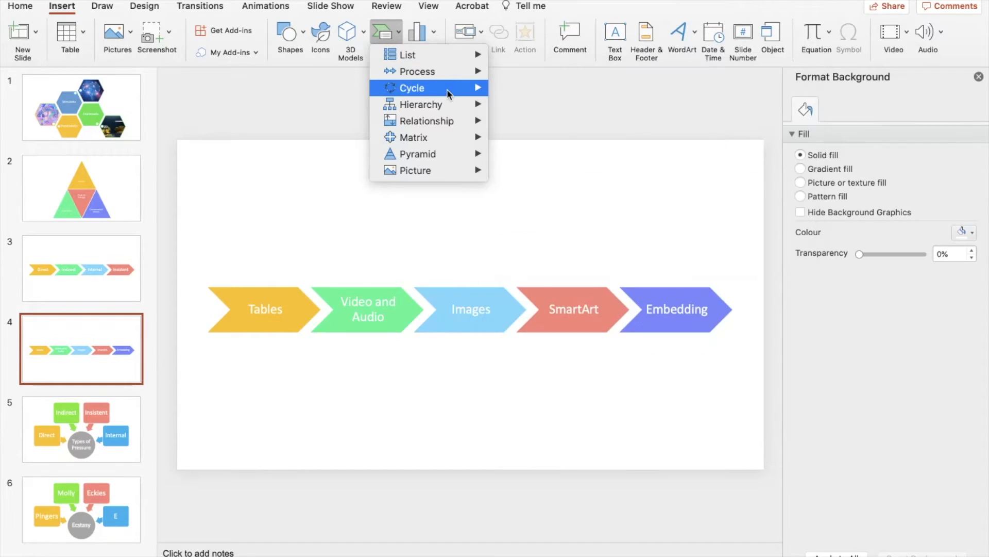
mouse_move(409, 54)
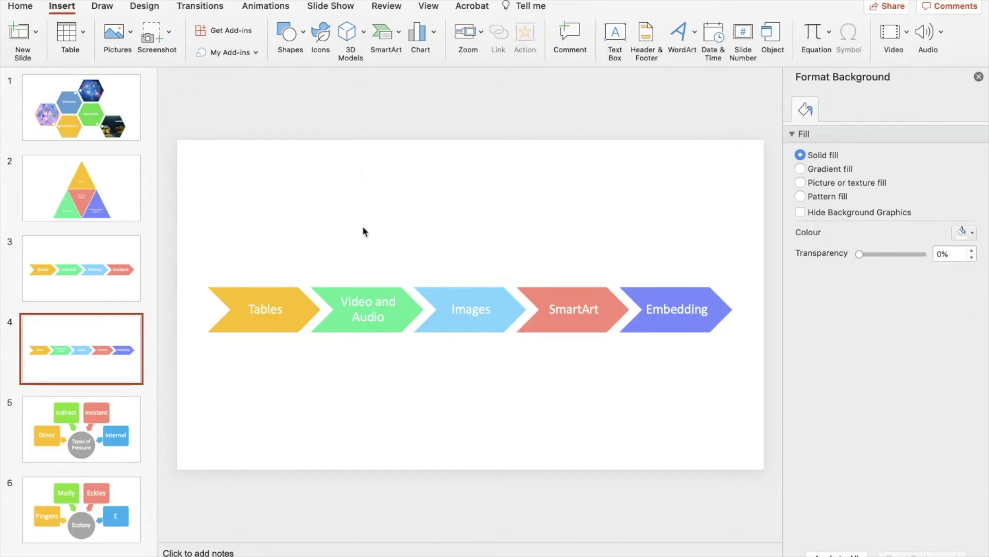
mouse_move(669, 342)
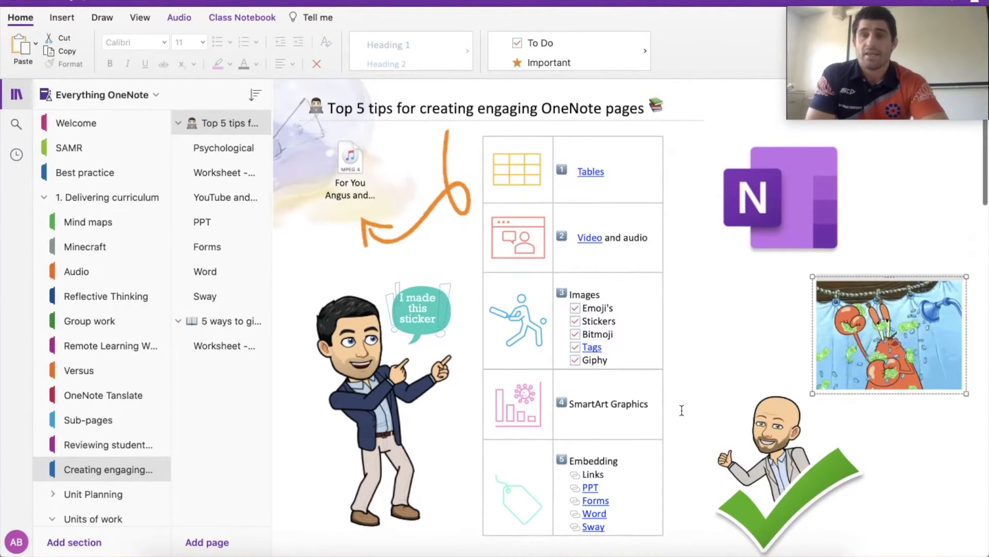
Step: Scroll the Top 5 tips page down to the embedded OneNote Embed guide video and back up to the table
scroll("up", 3)
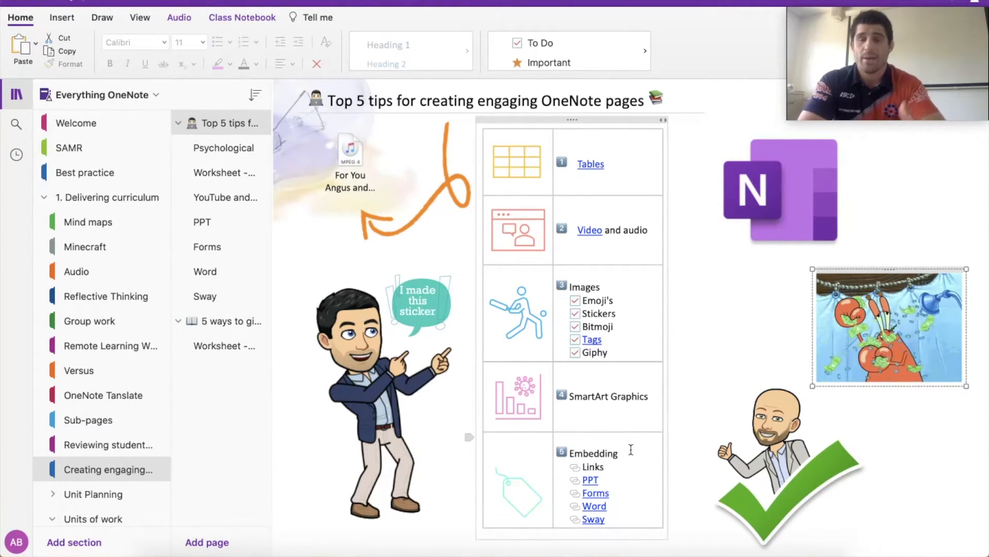
scroll("down", 3)
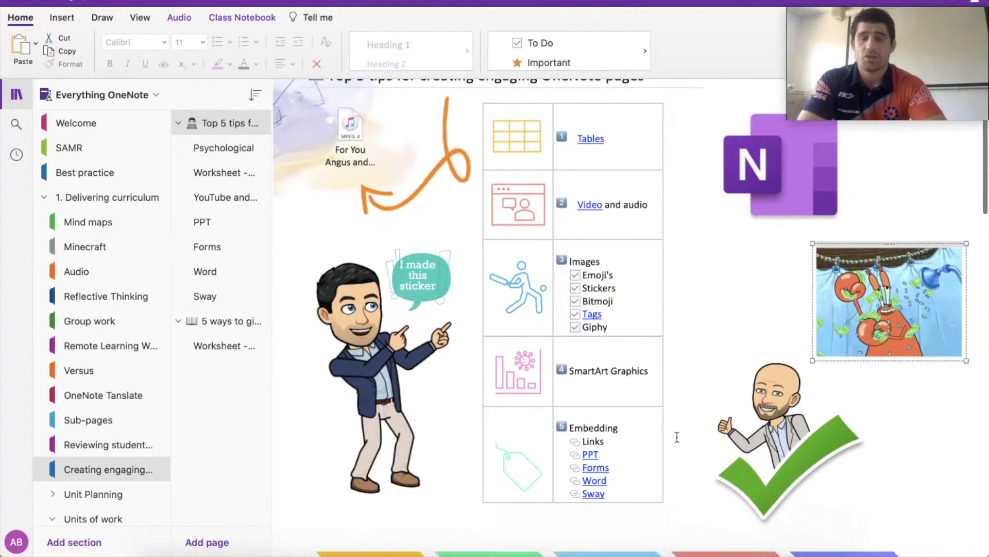
scroll("down", 3)
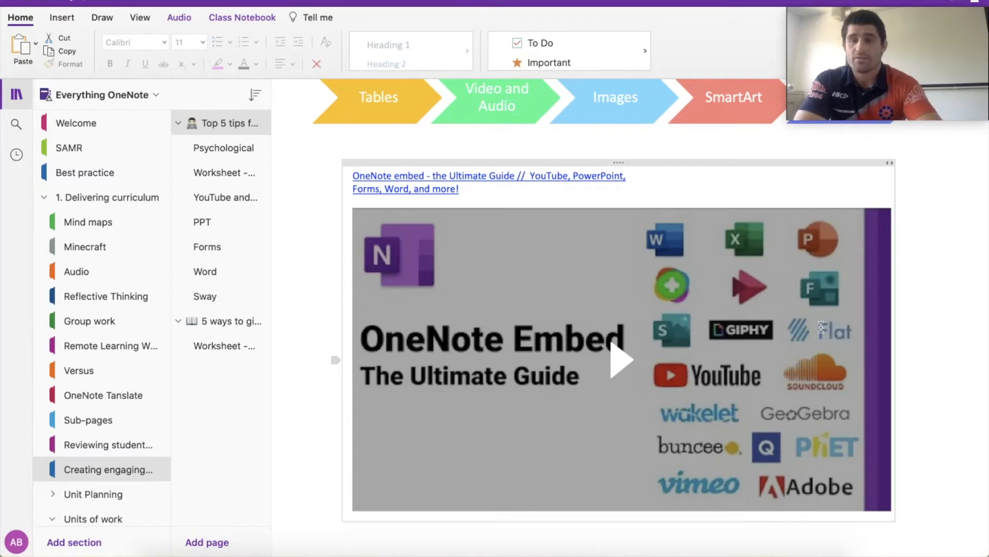
mouse_move(779, 413)
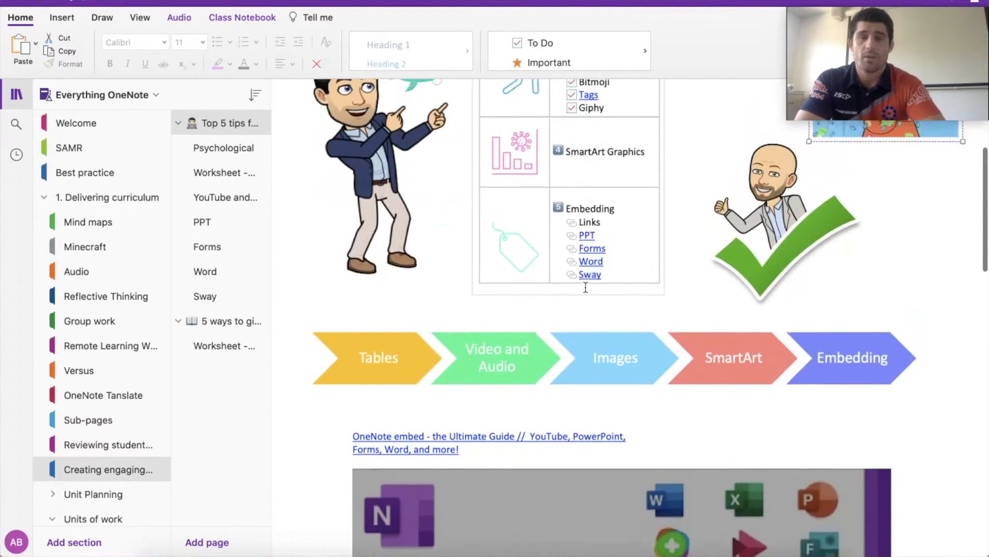
scroll("up", 3)
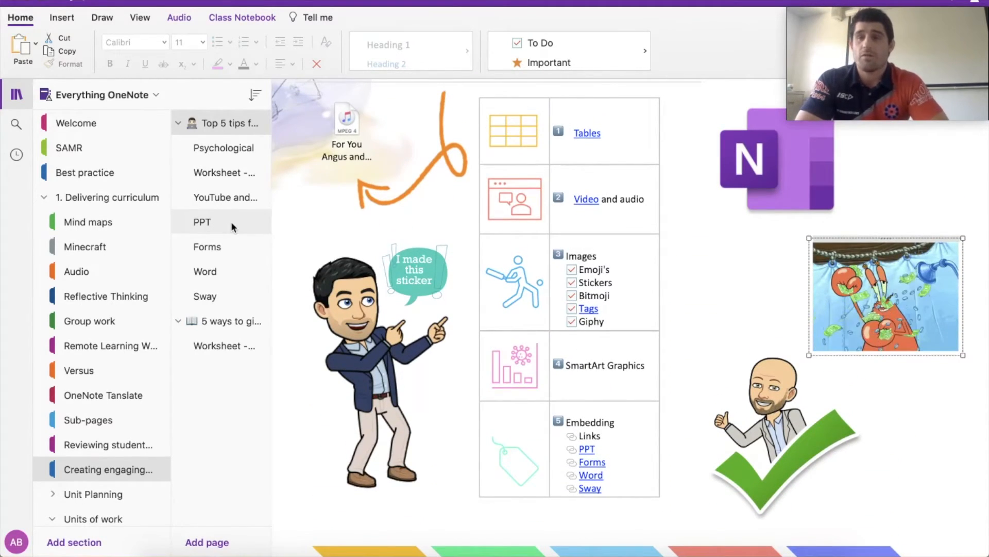
Step: Open the PPT page, advance the embedded Drugs and Alcohol deck to slide 8, then move to the Forms page
left_click(202, 222)
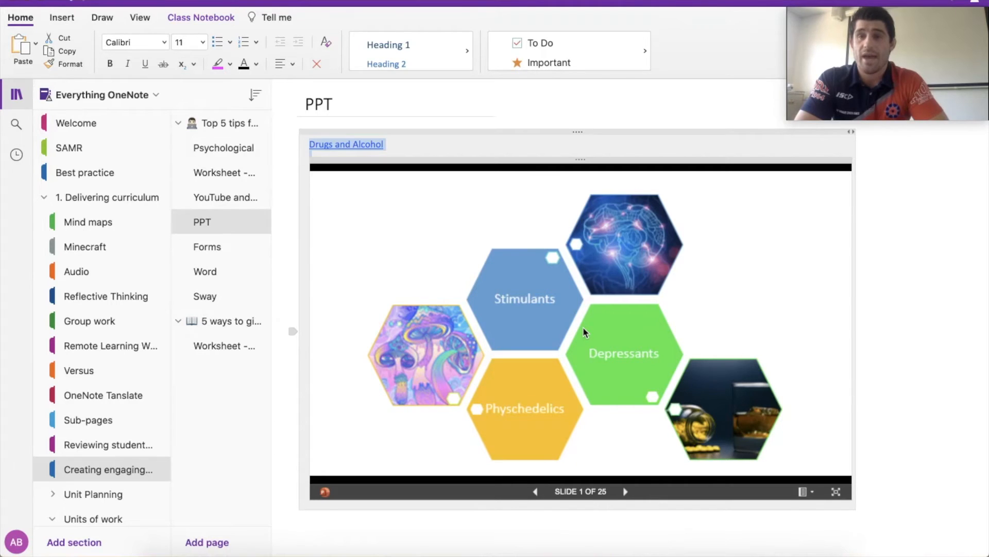
mouse_move(636, 401)
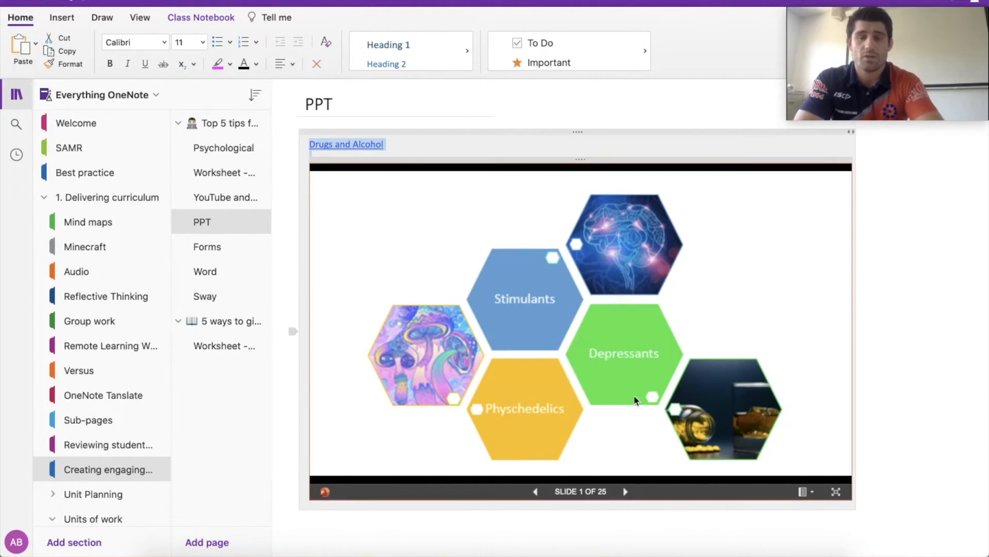
left_click(626, 491)
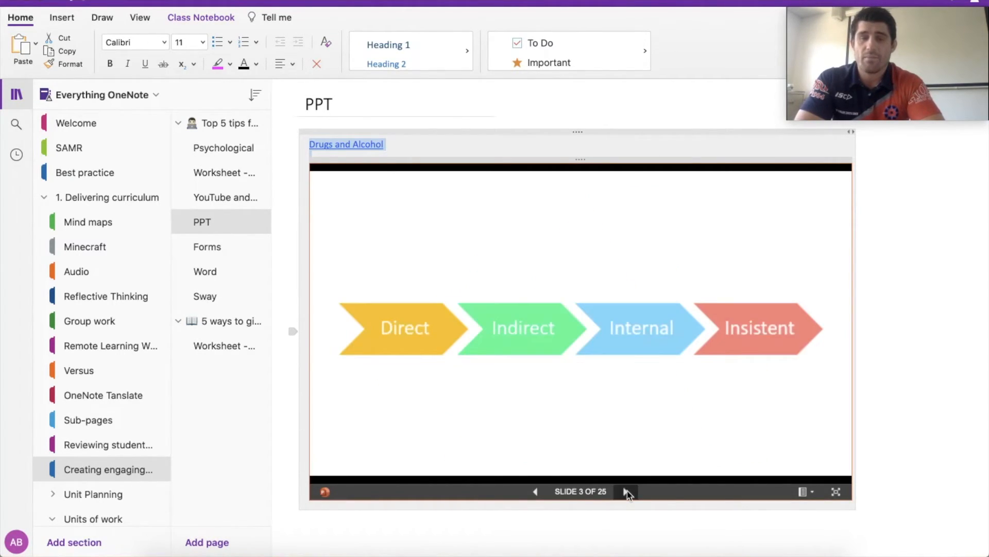
left_click(626, 492)
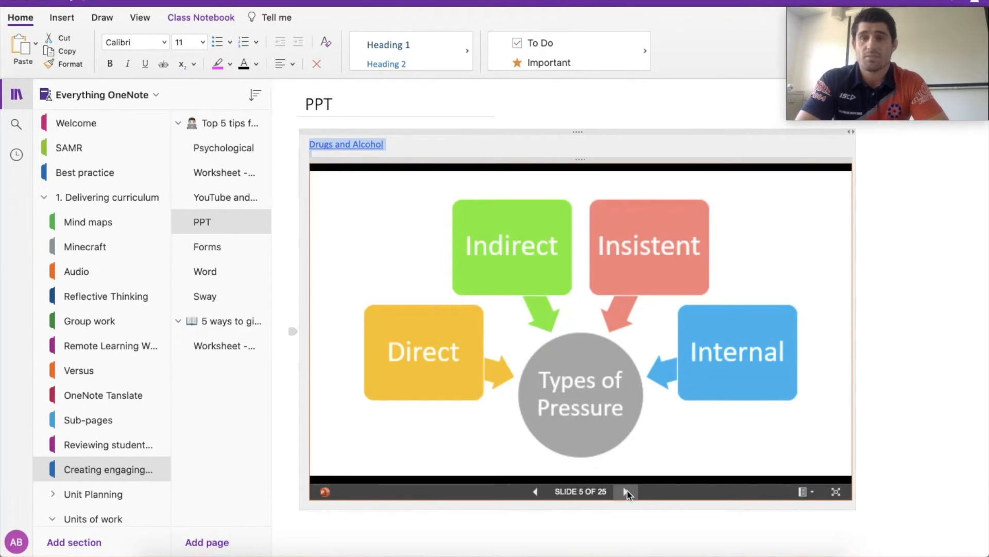
left_click(625, 492)
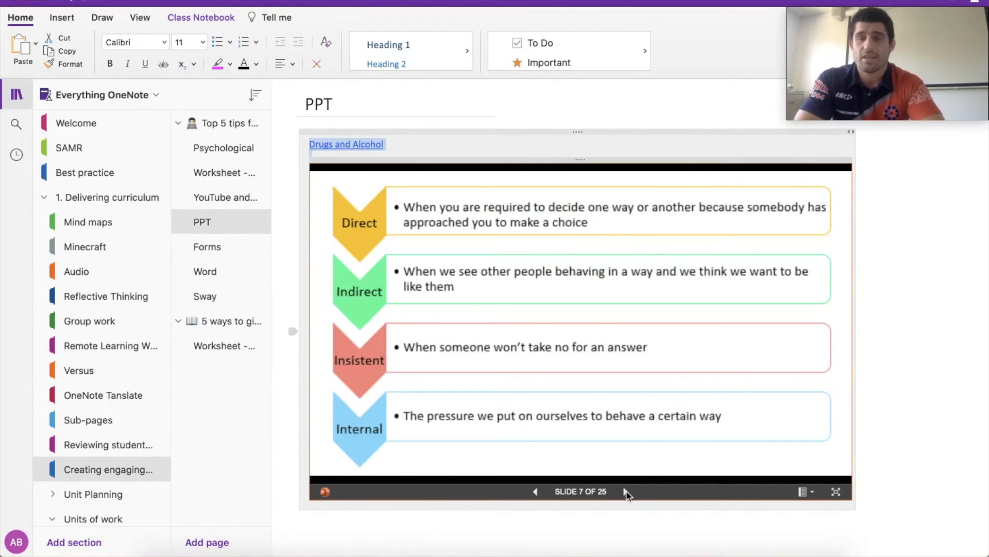
left_click(625, 491)
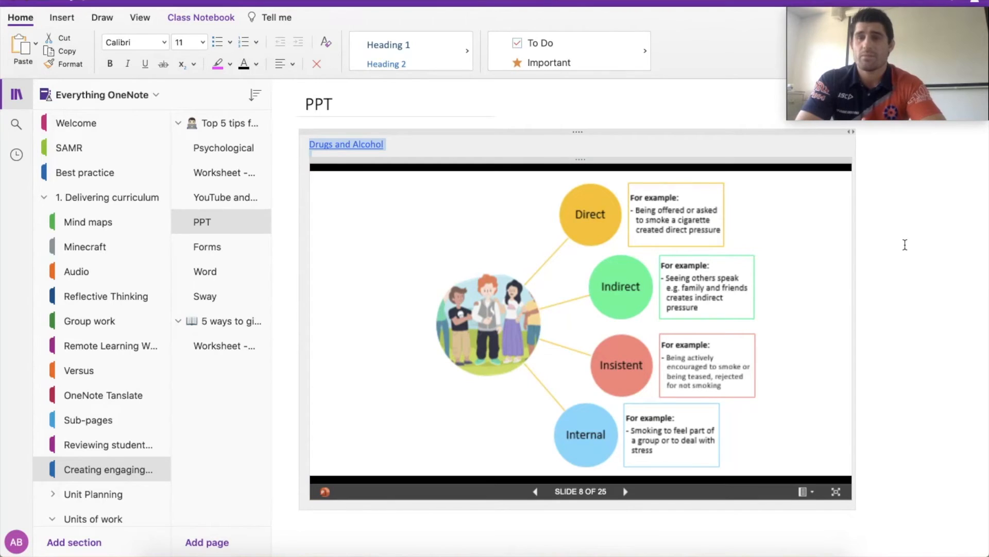
mouse_move(896, 457)
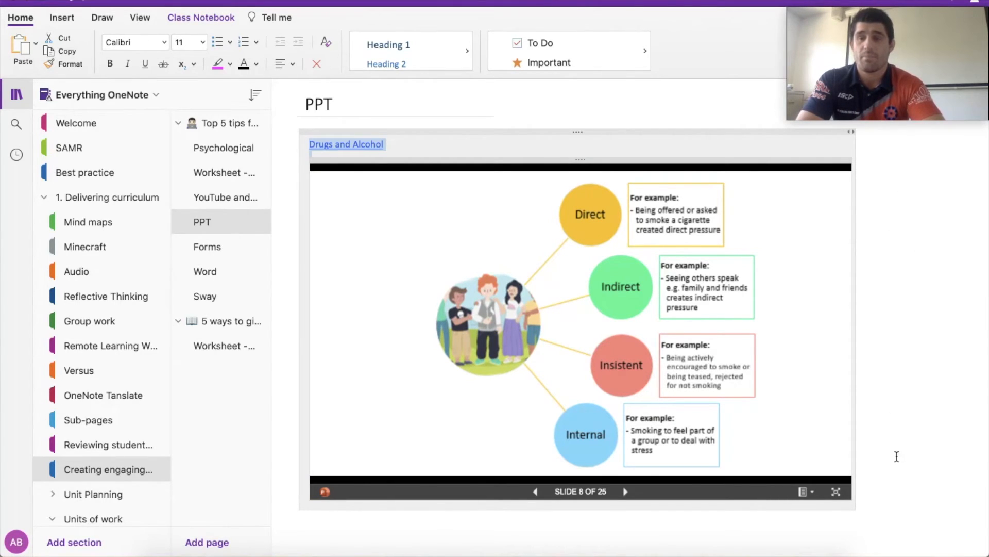
left_click(207, 246)
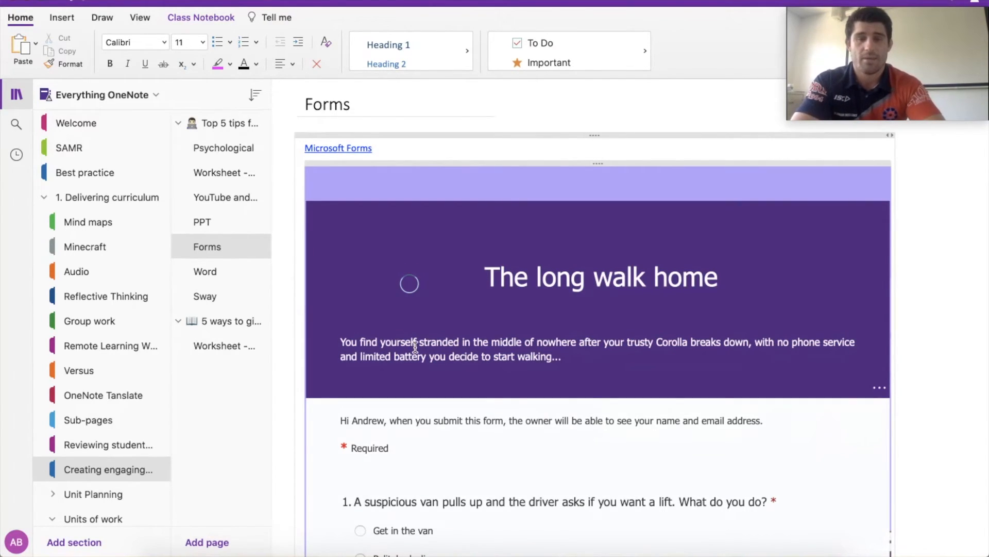
Step: Answer the embedded The long walk home form, choosing 'Im a contestant in the amazing race', and submit it
scroll("down", 3)
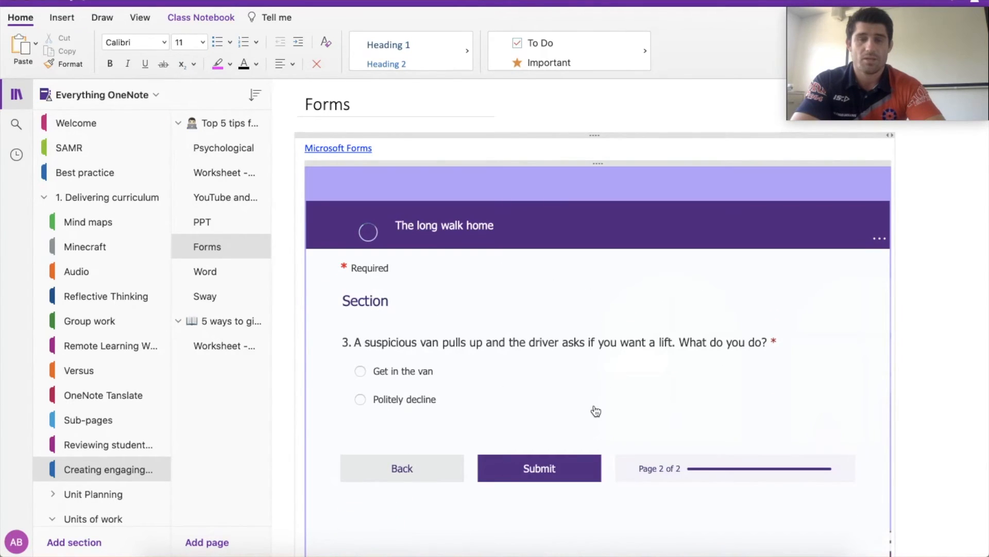
left_click(360, 370)
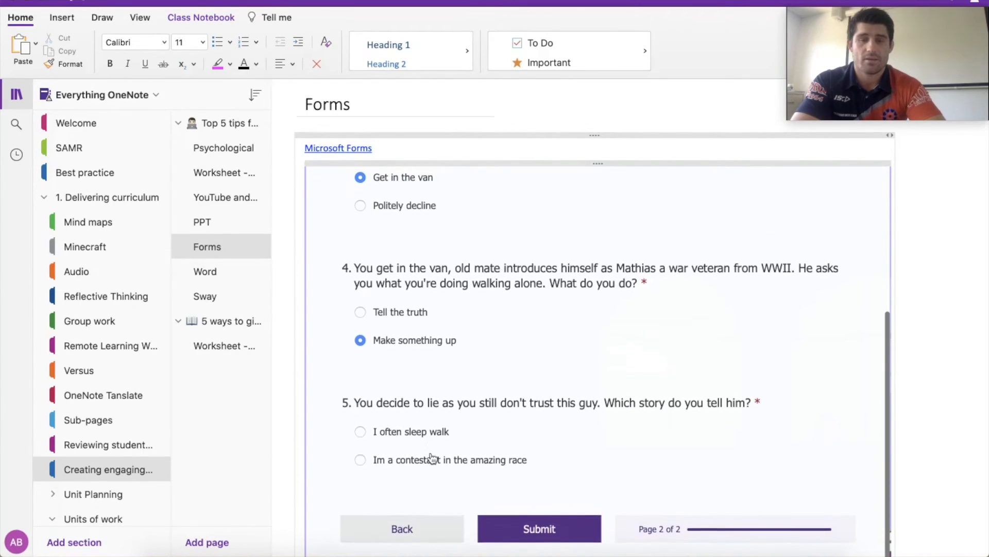
left_click(359, 460)
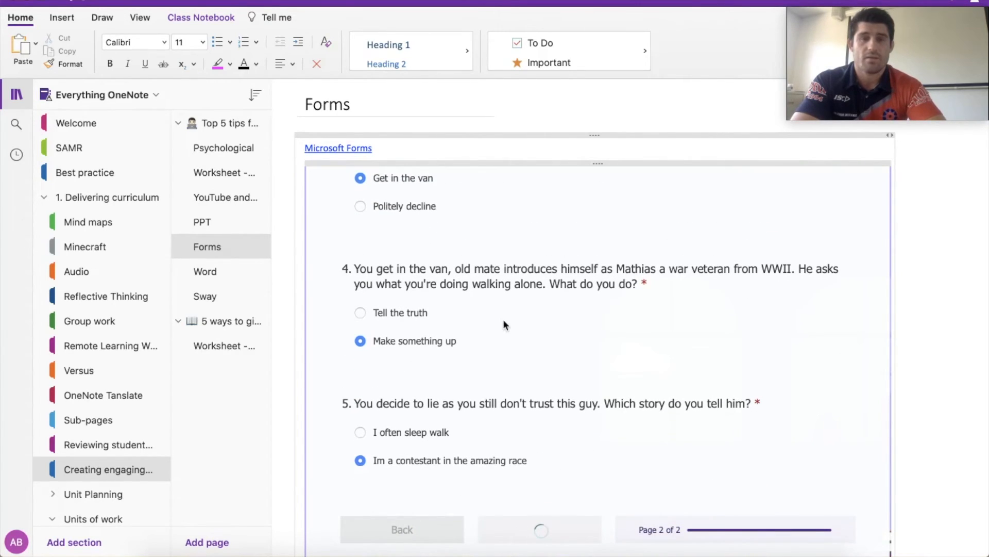
left_click(204, 271)
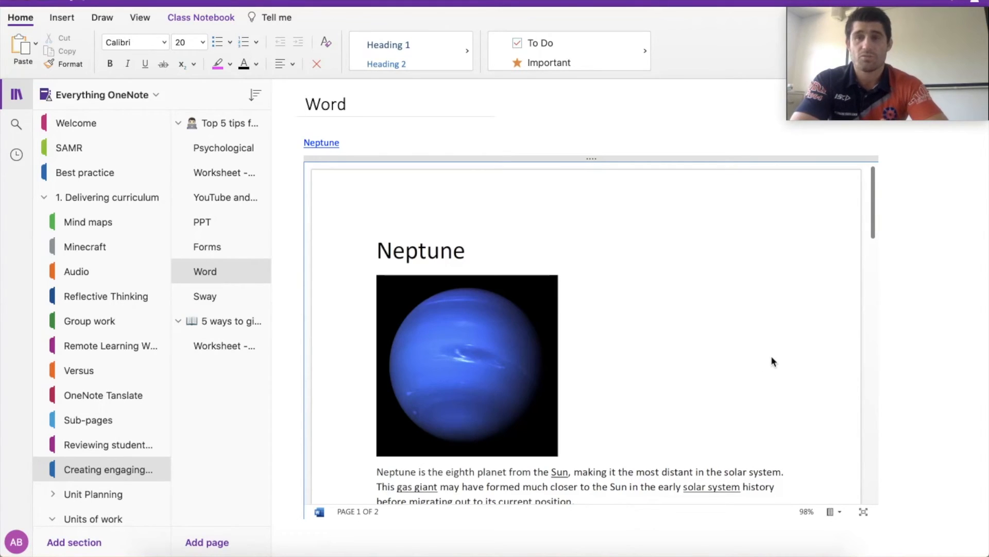
Step: Scroll the embedded Neptune document to page 2 and back, then move on to the Sway page
scroll("down", 3)
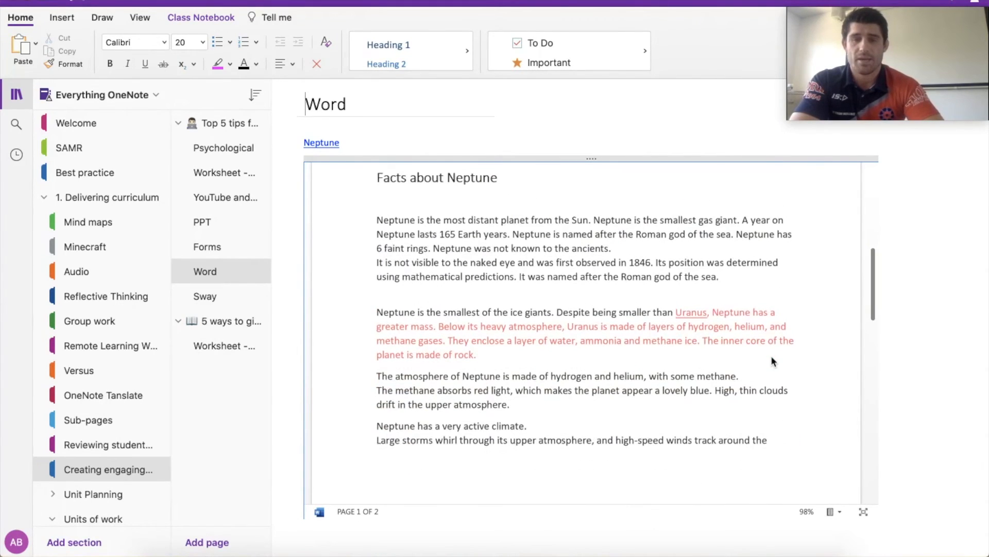
scroll("down", 3)
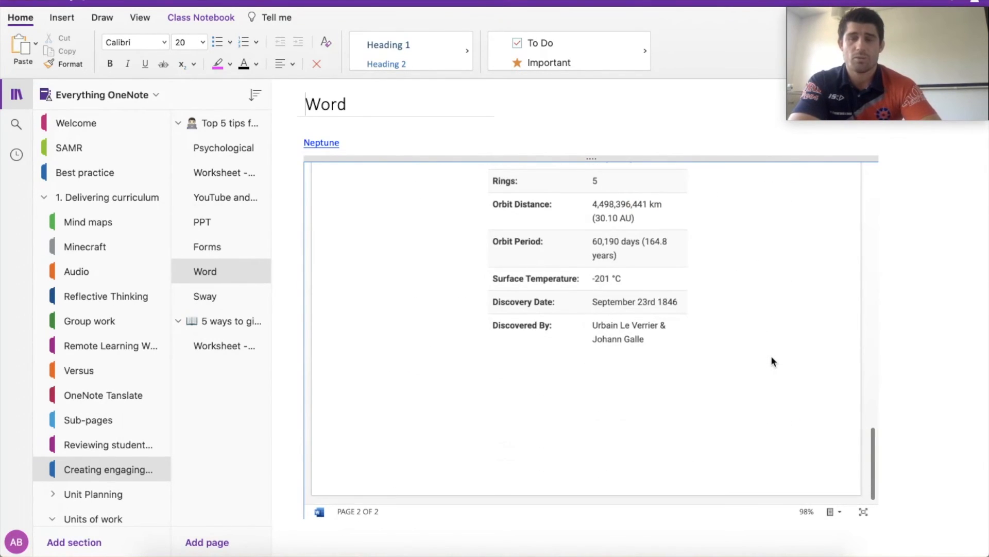
scroll("up", 3)
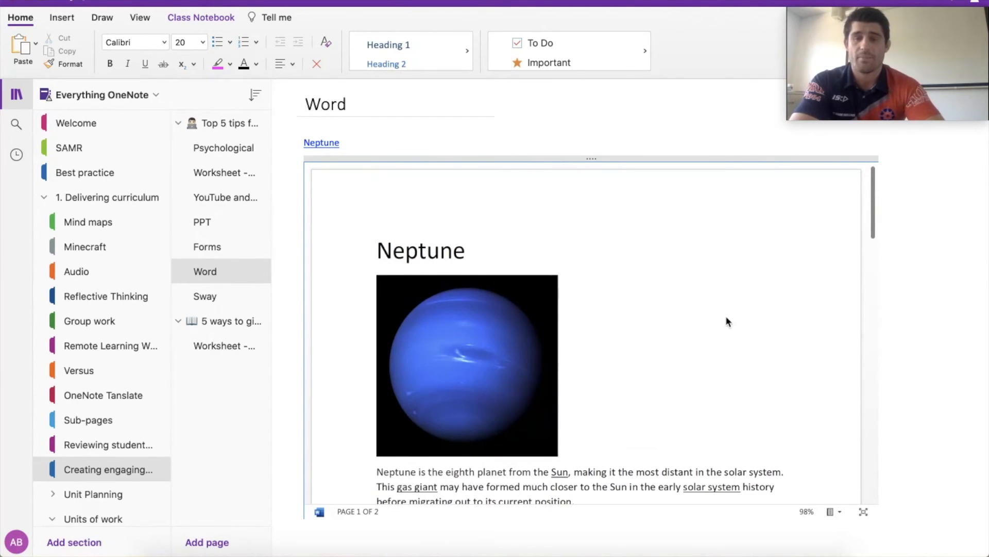
mouse_move(916, 321)
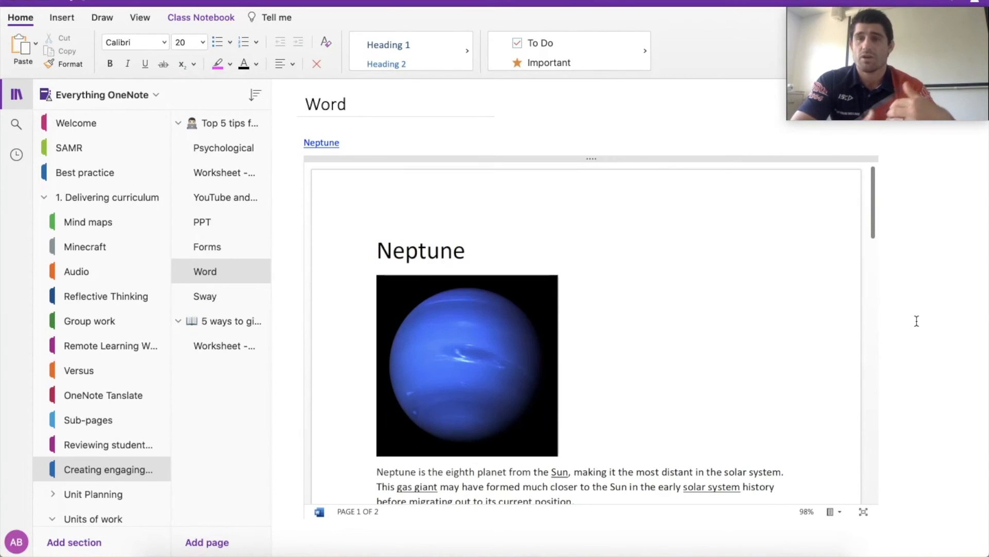
left_click(204, 296)
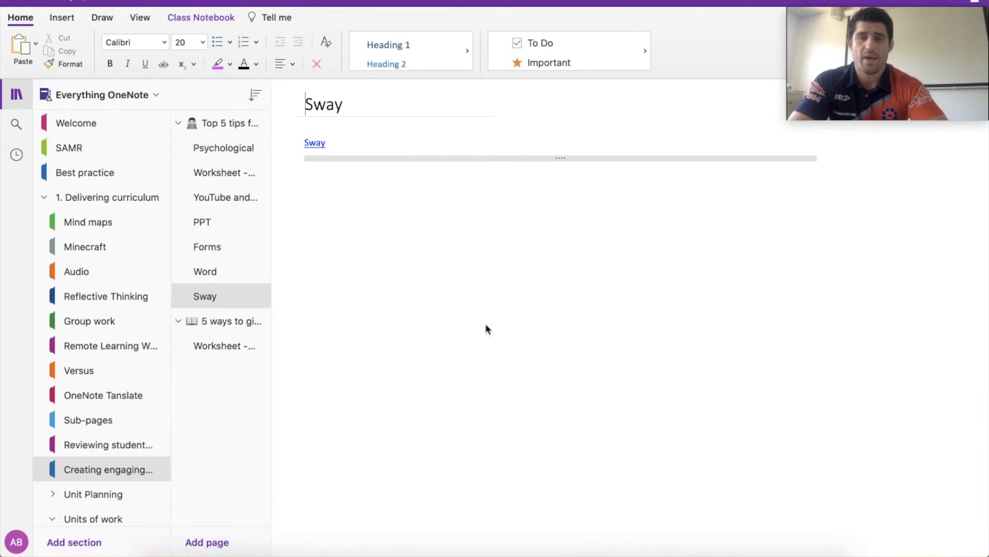
mouse_move(768, 347)
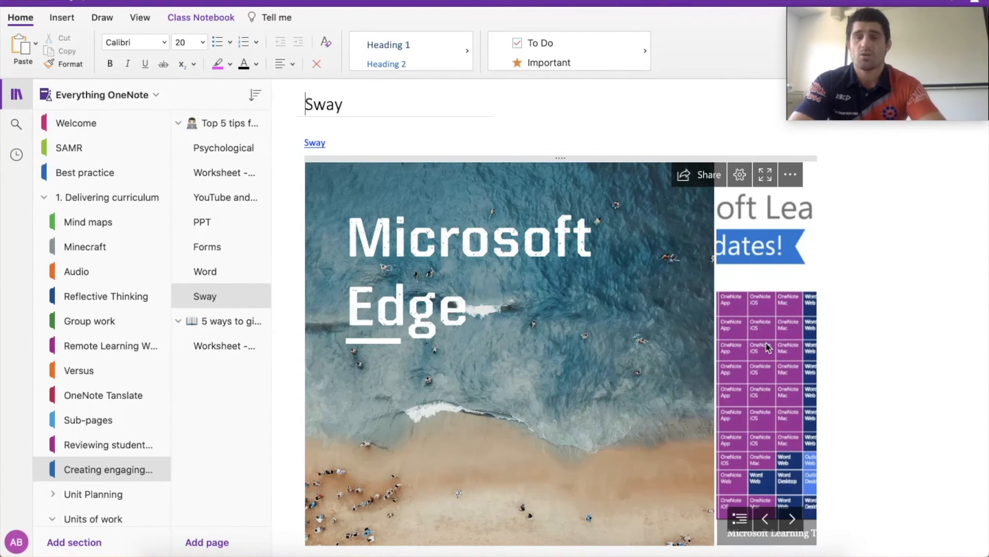
Step: Step through the embedded Sway to its Learning Tools chart, then return to the Top 5 tips page
left_click(792, 518)
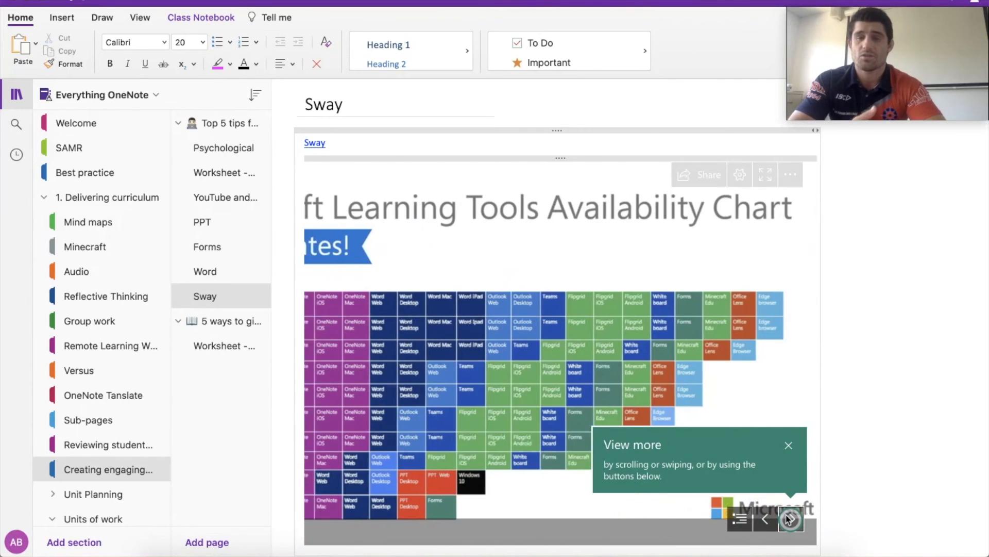
left_click(790, 519)
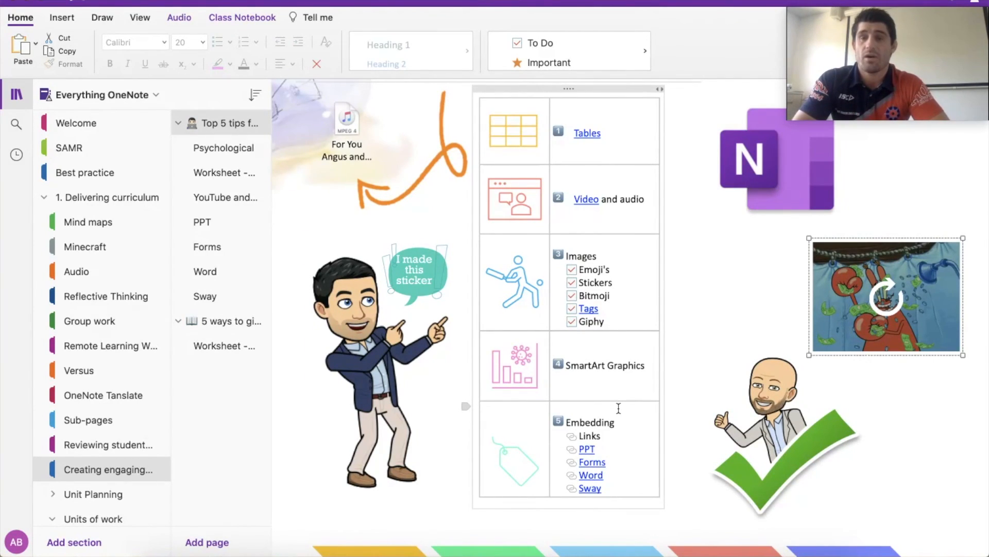
scroll("up", 3)
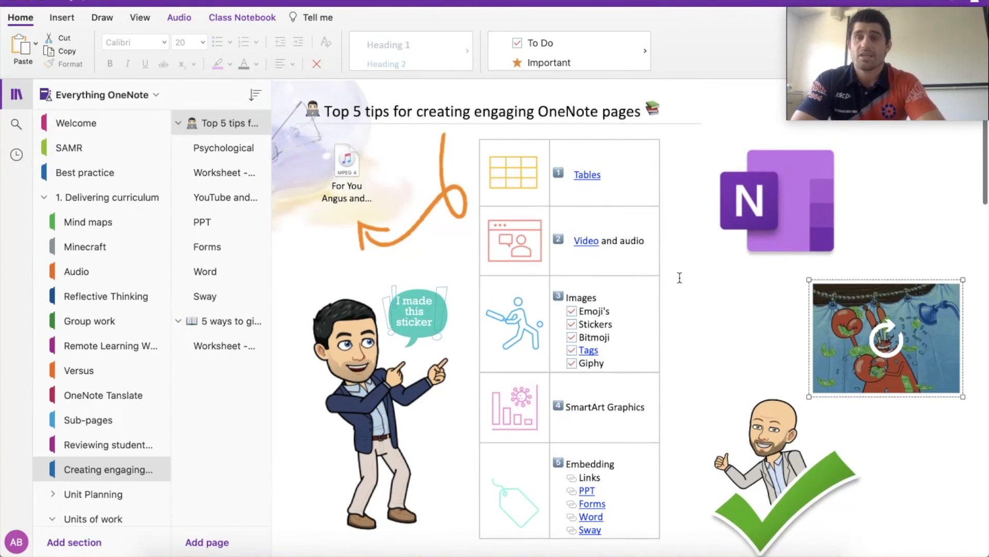